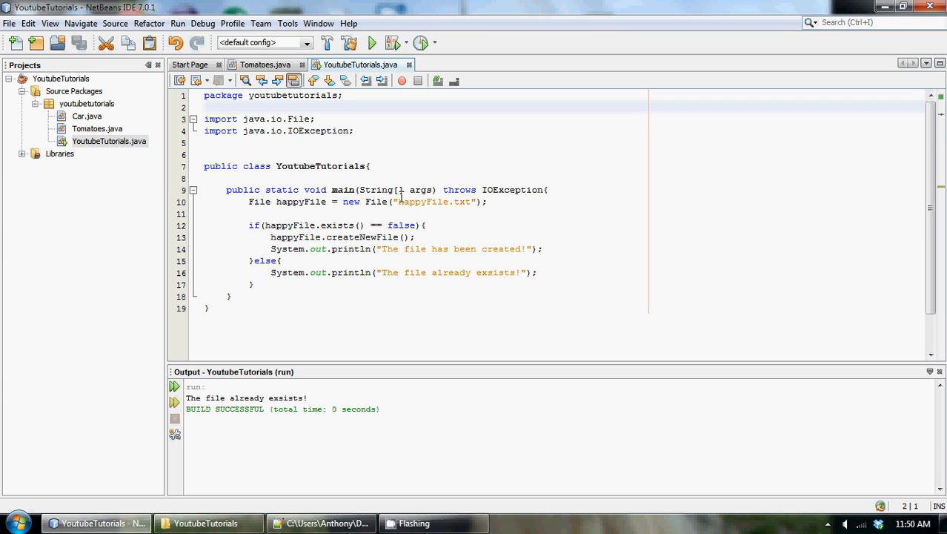
Step: Insert a blank line in main directly below the happyFile File declaration
click(208, 107)
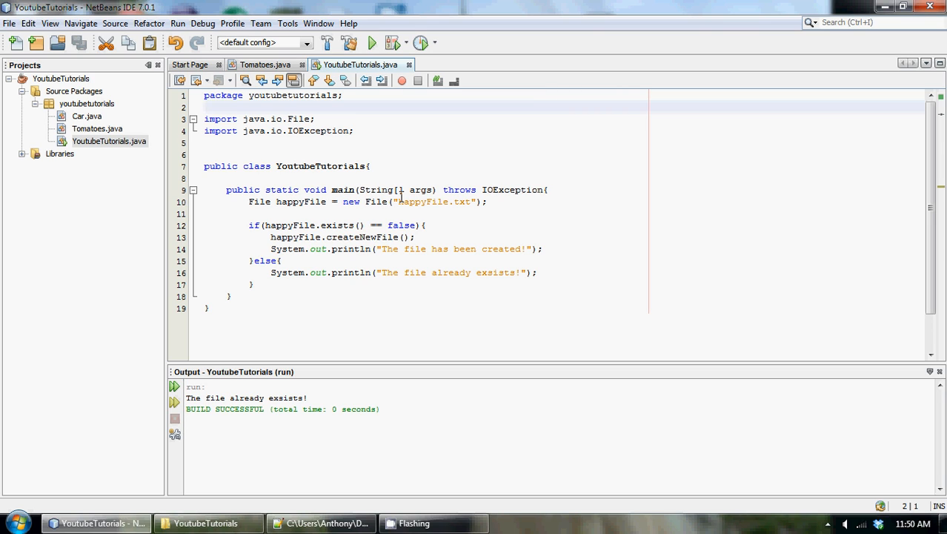
click(207, 107)
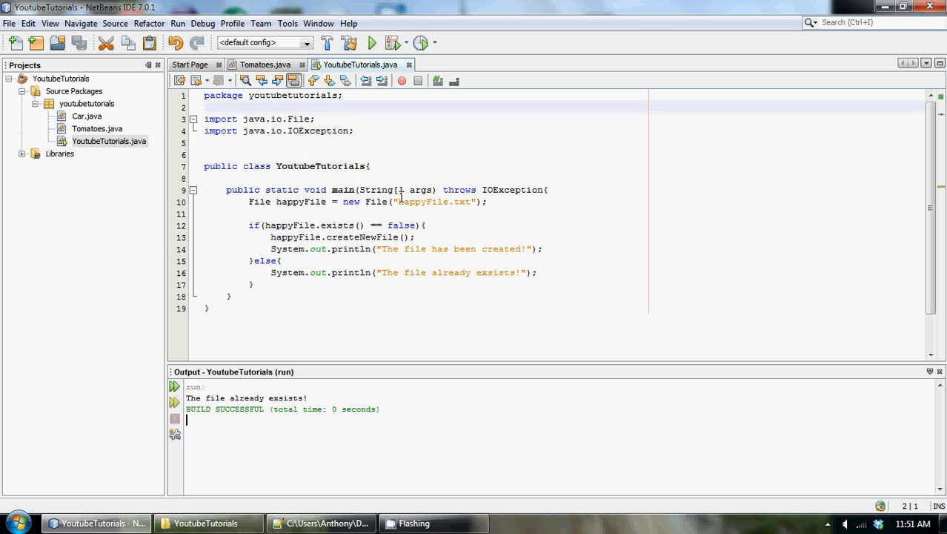
click(204, 107)
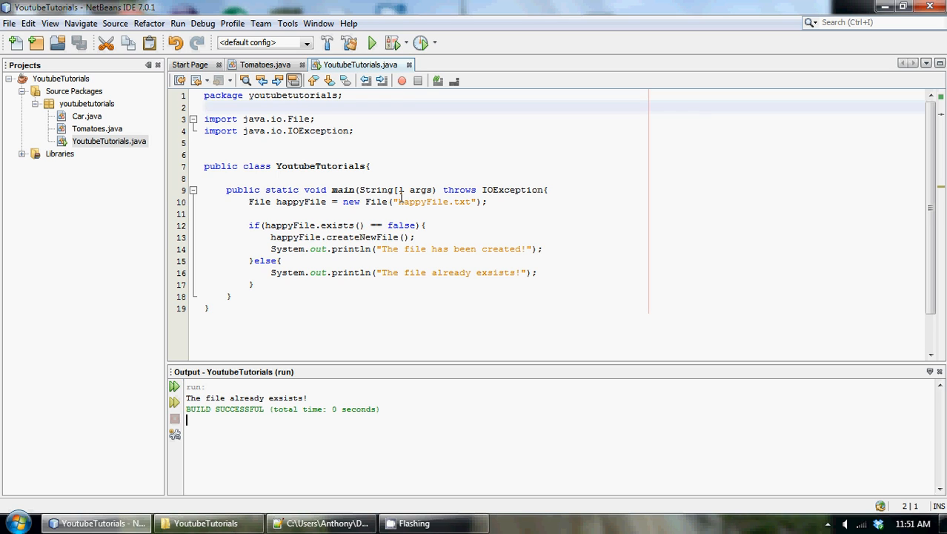
click(206, 107)
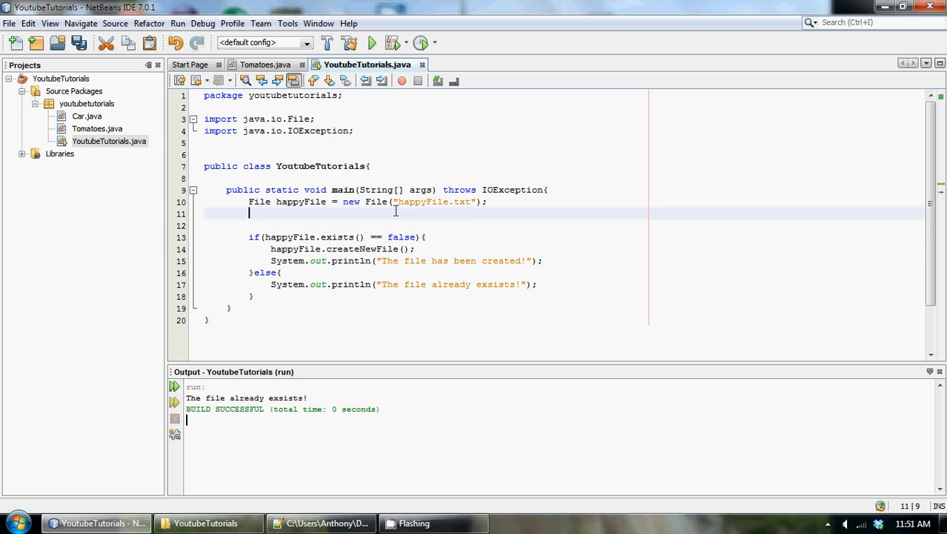
Step: Declare FileWriter writer = new FileWriter(happyFile, true) to open the file in append mode
click(507, 202)
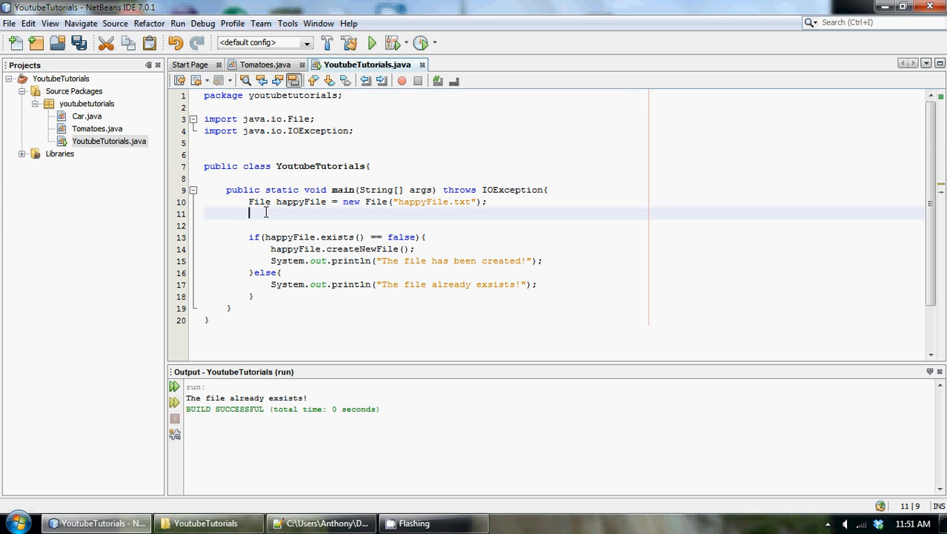
text(File)
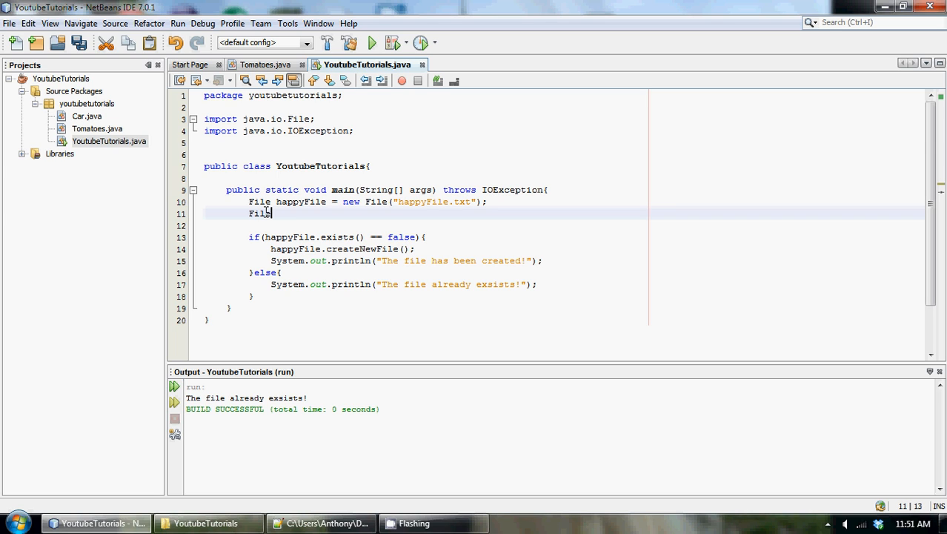
text(Writer)
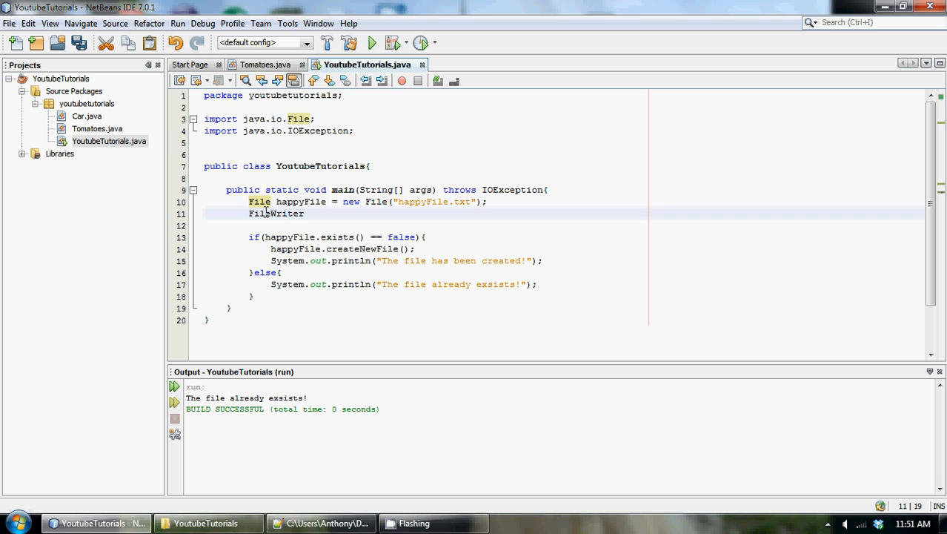
text(writer)
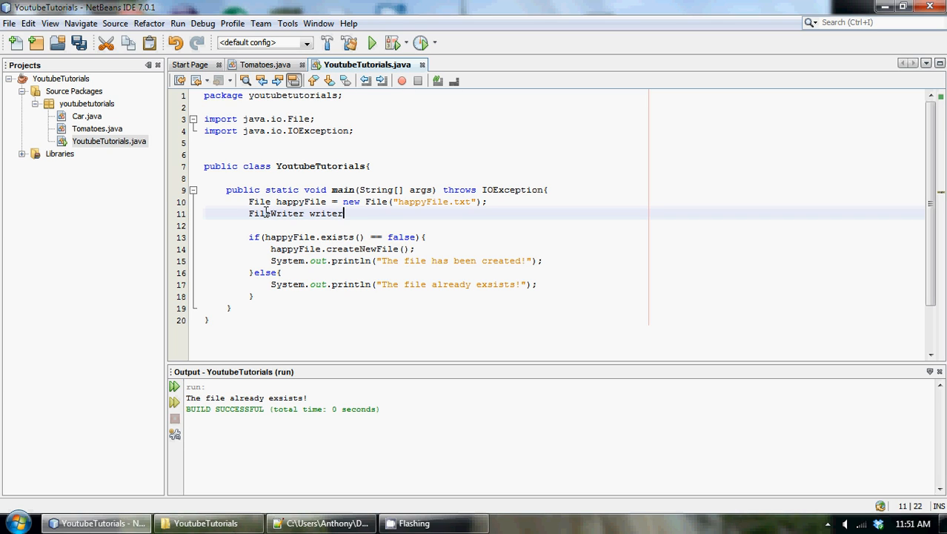
text(= new)
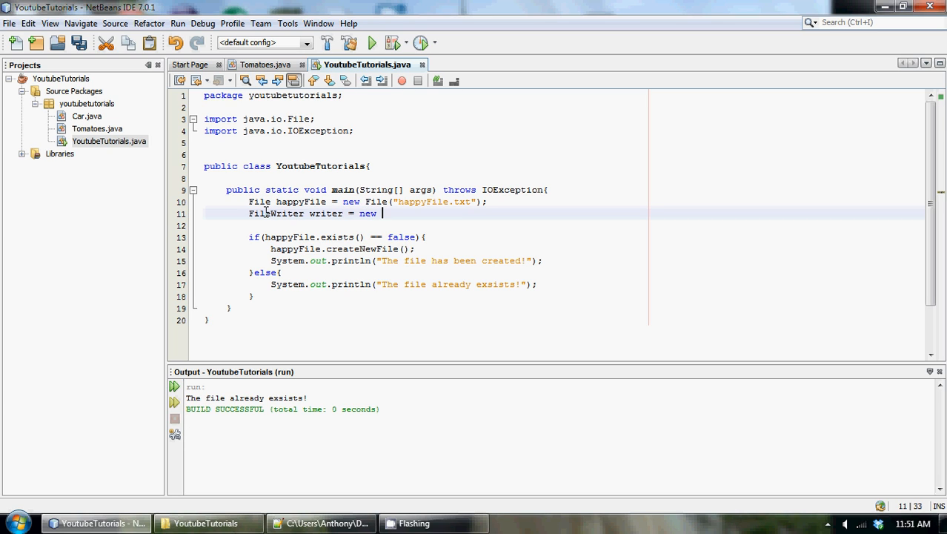
text(FileWriter)
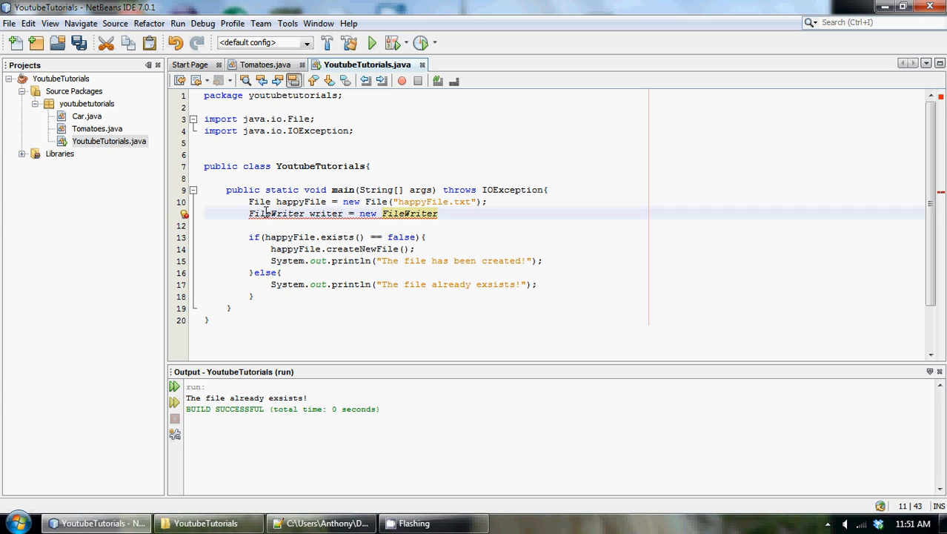
text(();)
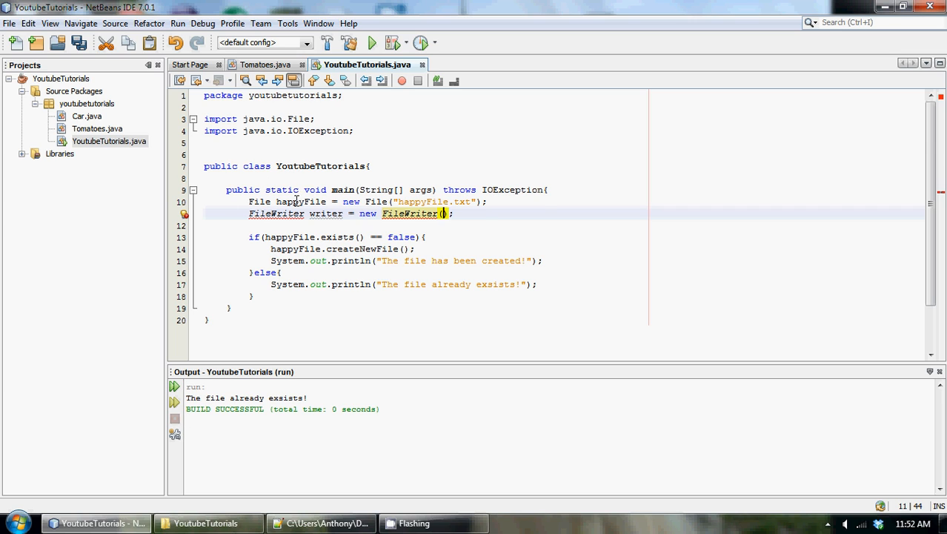
mouse_move(467, 206)
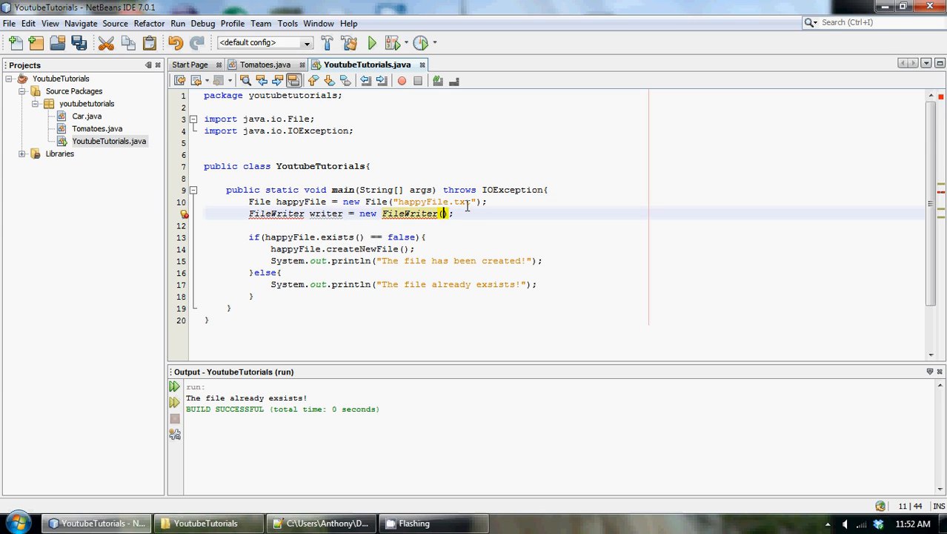
text(happyFIl)
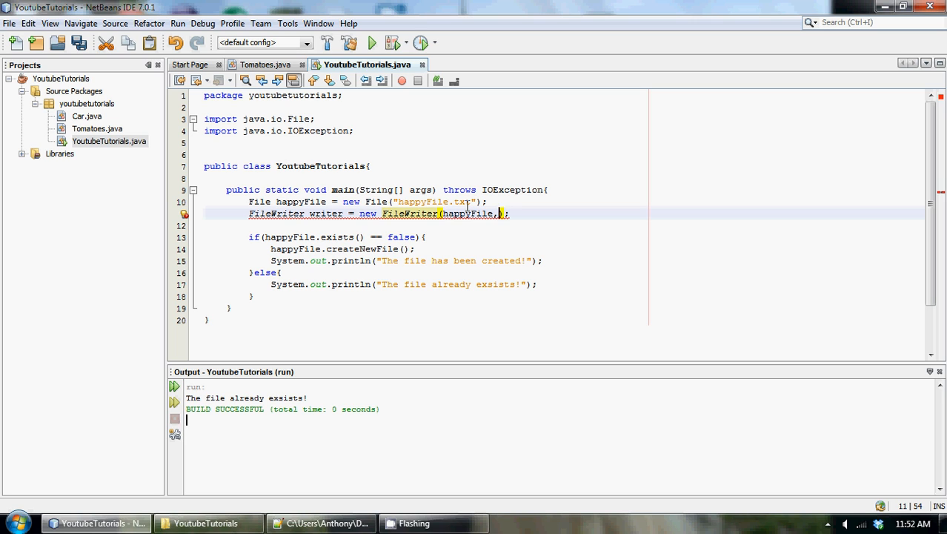
text(true)
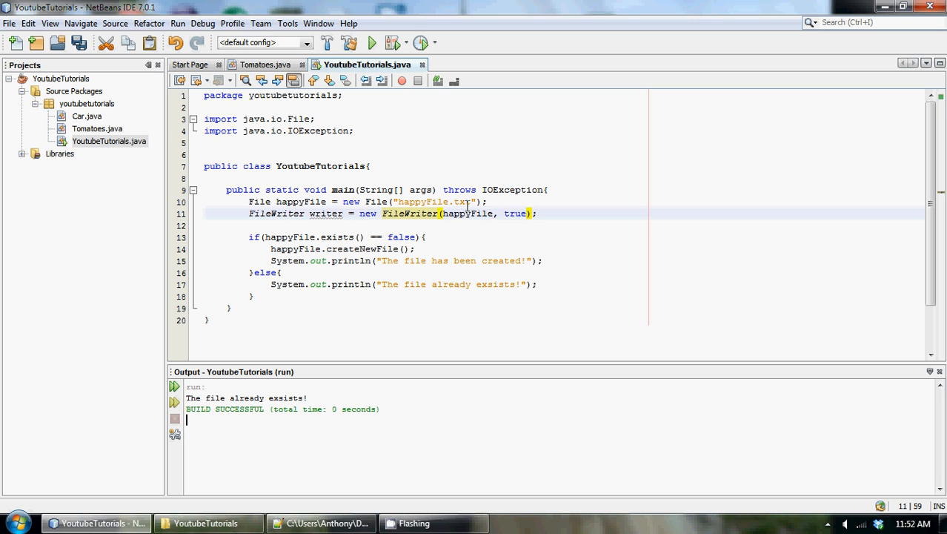
Step: Resolve the unknown FileWriter by adding the java.io.FileWriter import from the suggested fixes
click(183, 213)
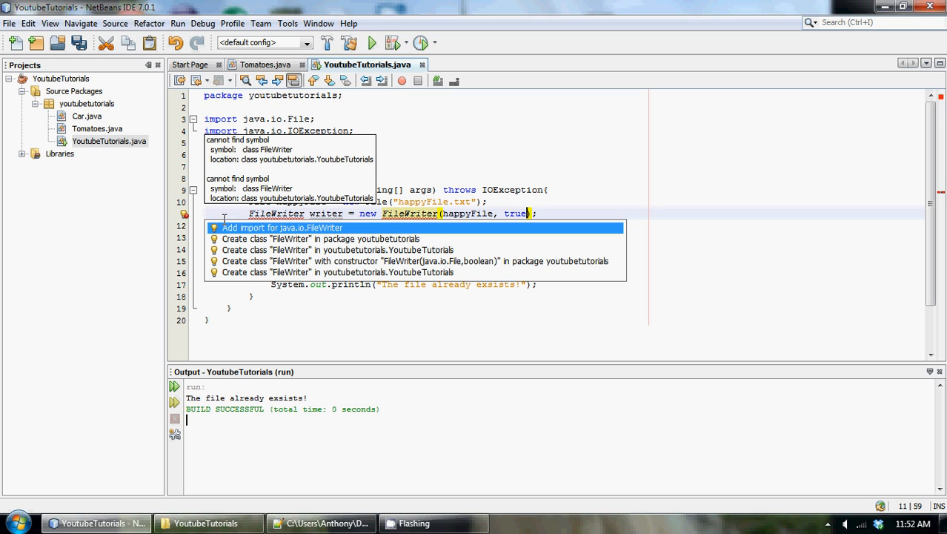
click(282, 229)
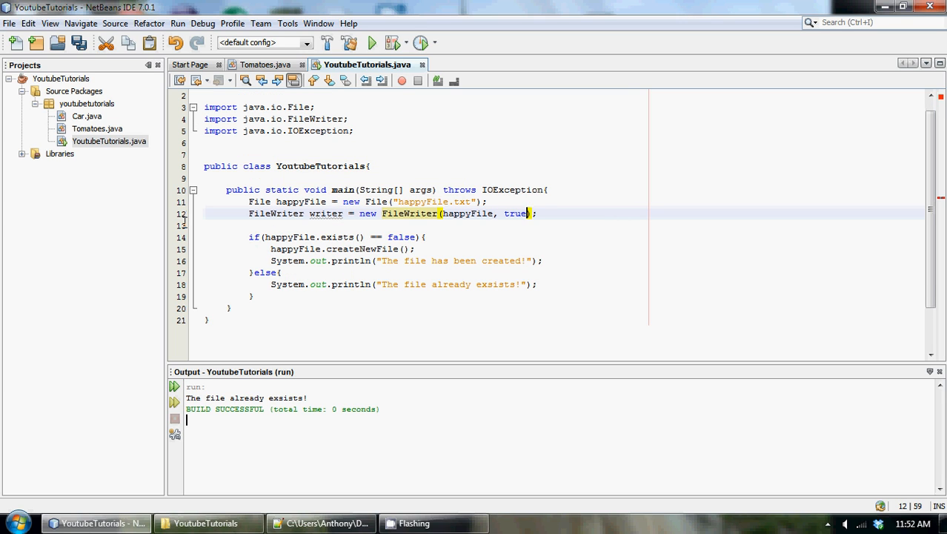
mouse_move(300, 119)
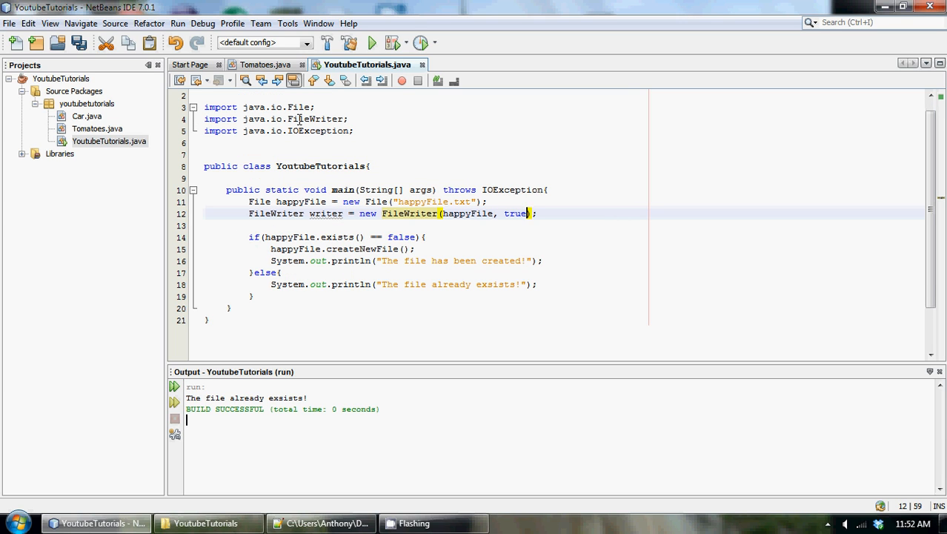
click(554, 213)
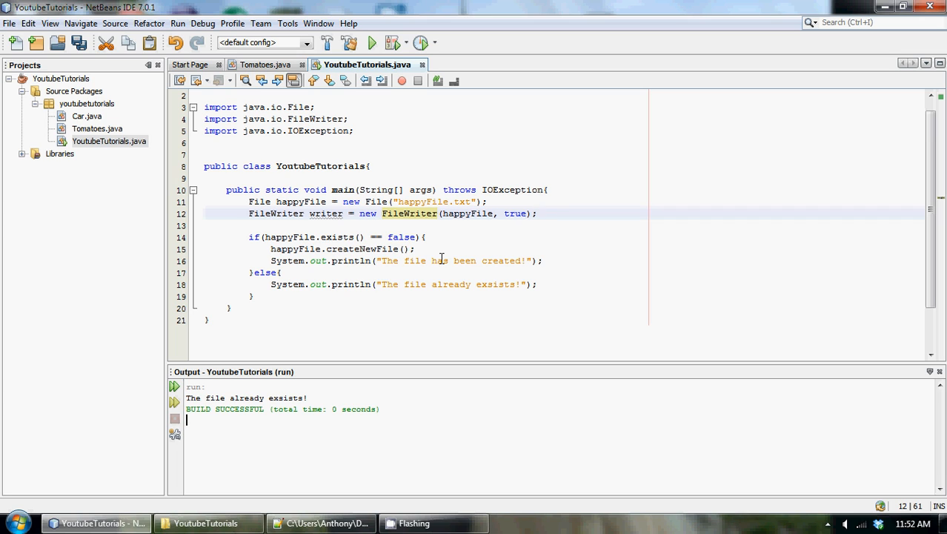
mouse_move(555, 214)
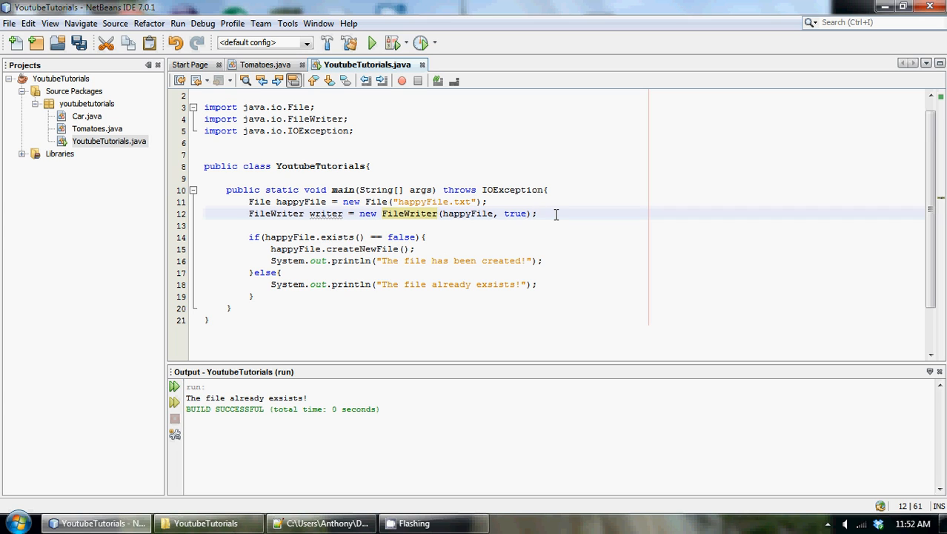
Step: Declare BufferedWriter buffer = new BufferedWriter(writer) on a new line below the FileWriter
key(enter)
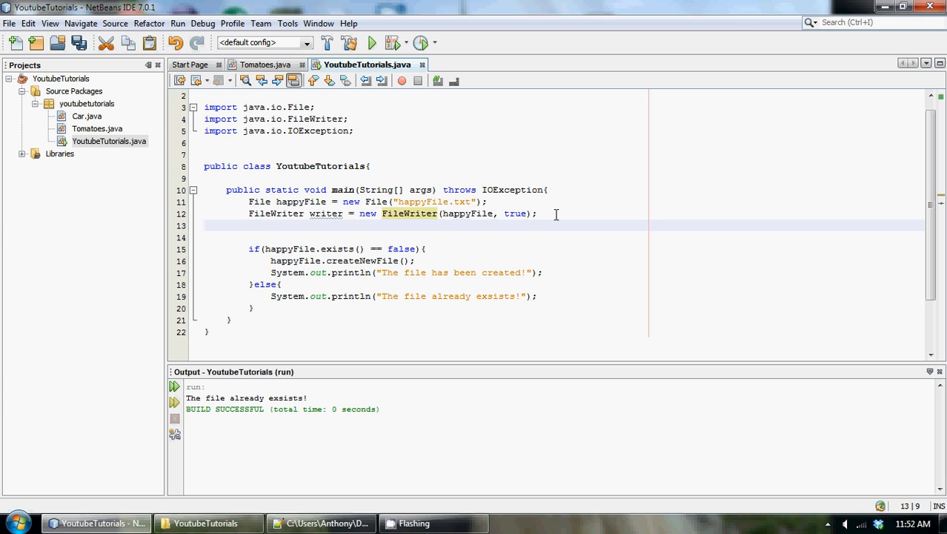
text(Buffe)
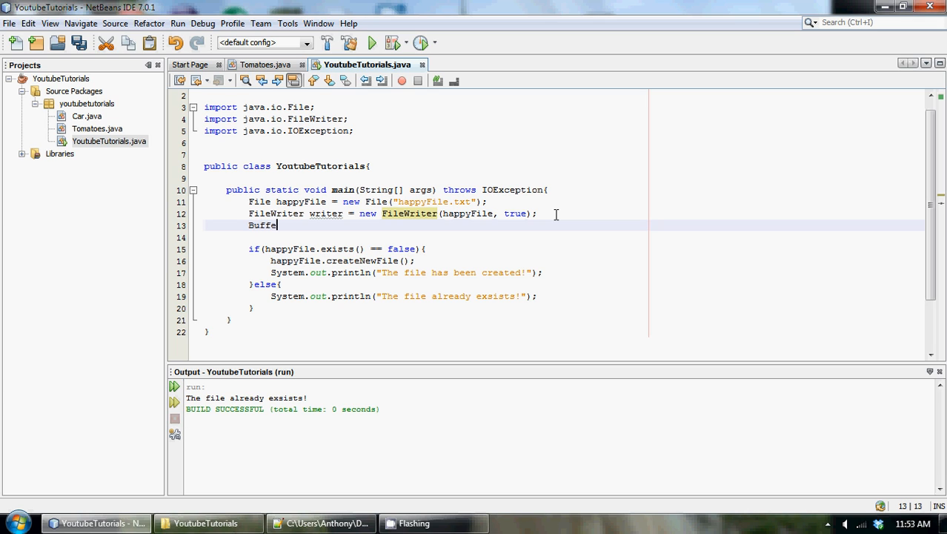
text(redWriter)
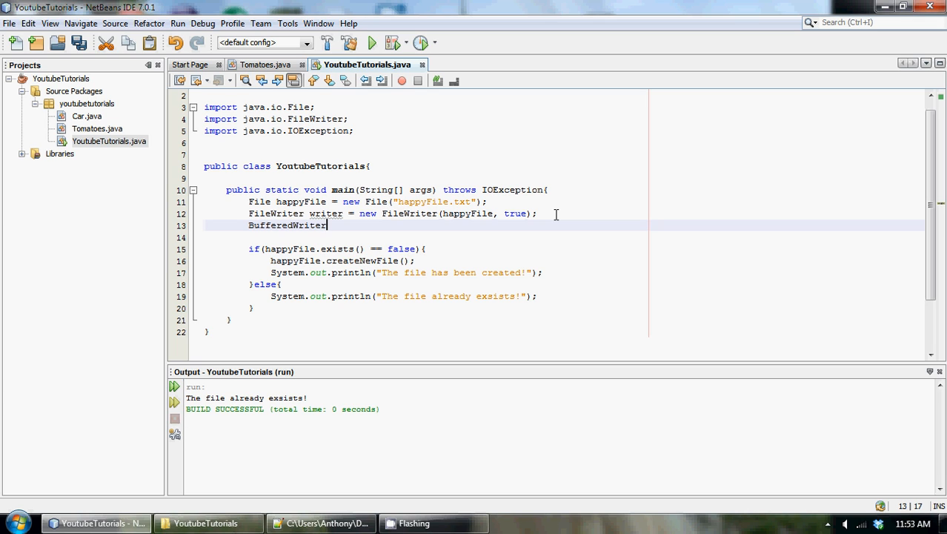
text(b)
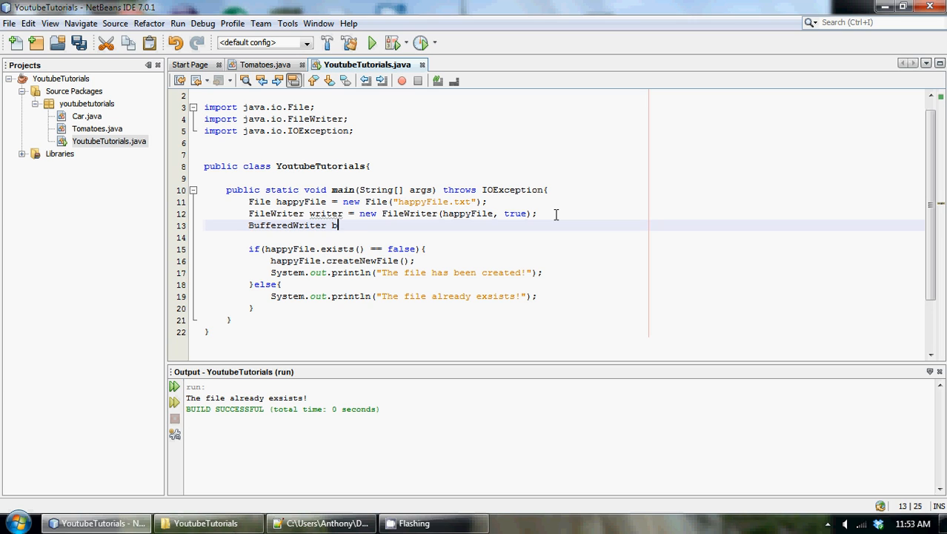
text(buffer)
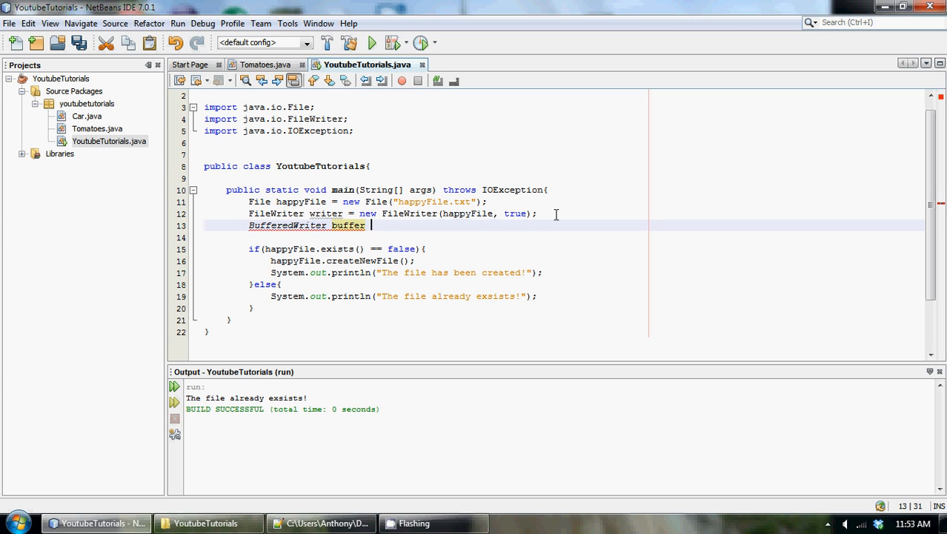
text(= new Buffere)
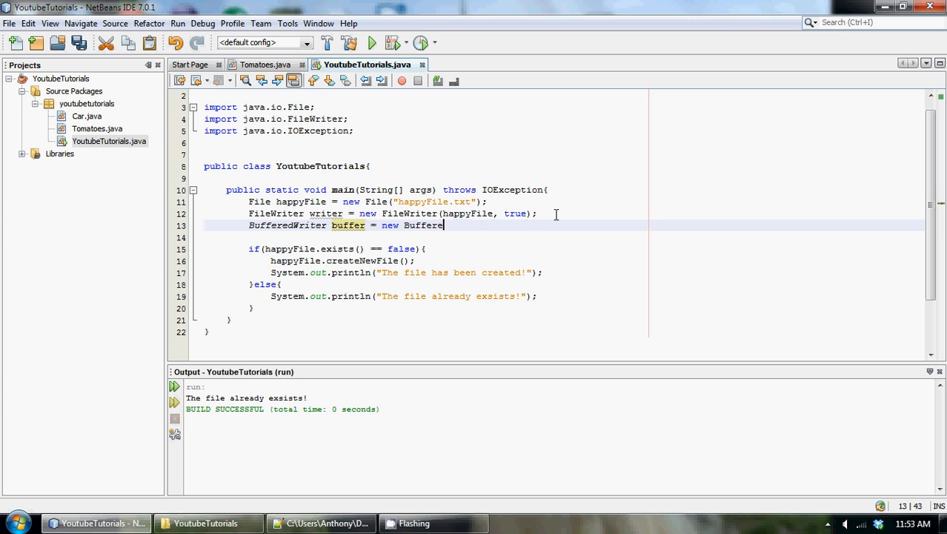
text(dWriter();)
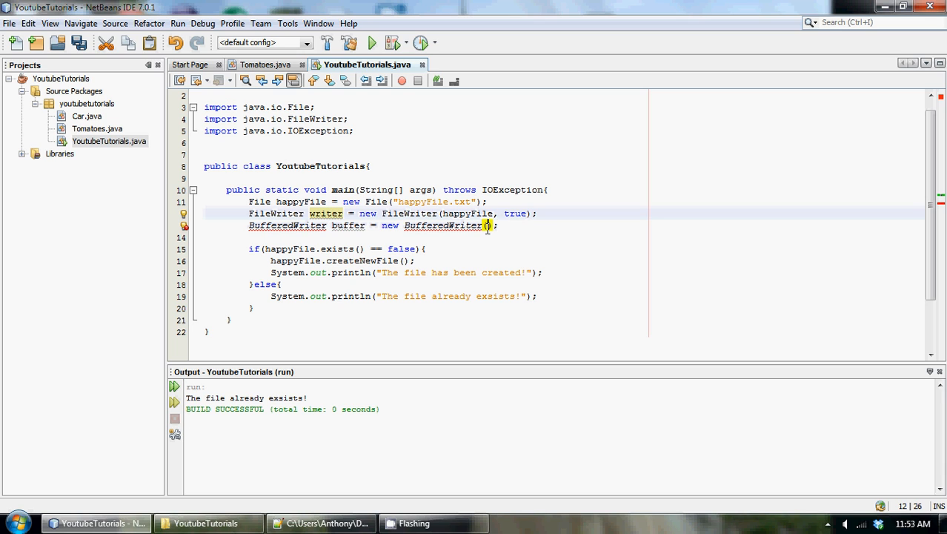
text(writer)
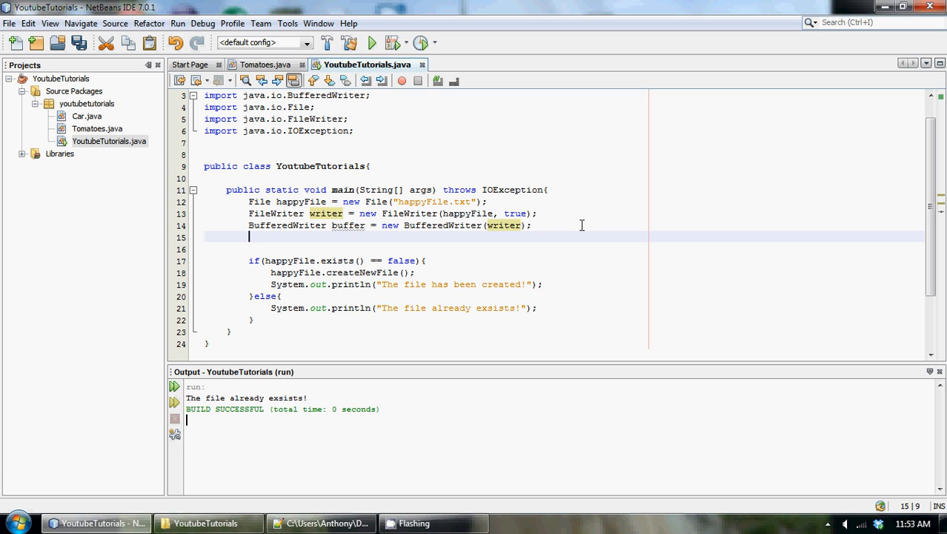
Step: Declare PrintWriter writer = new PrintWriter(buffer) and bring up the suggested fixes for its errors
text(Print)
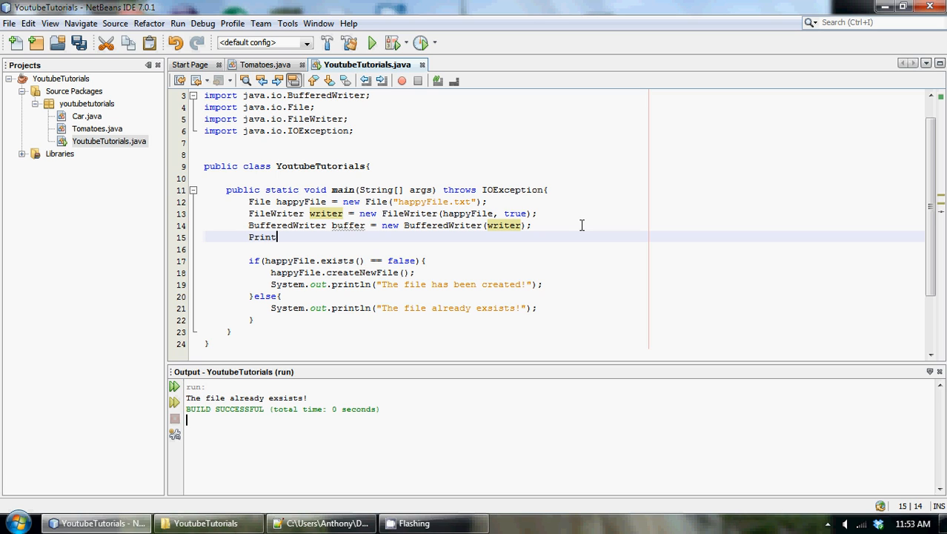
text(Writer)
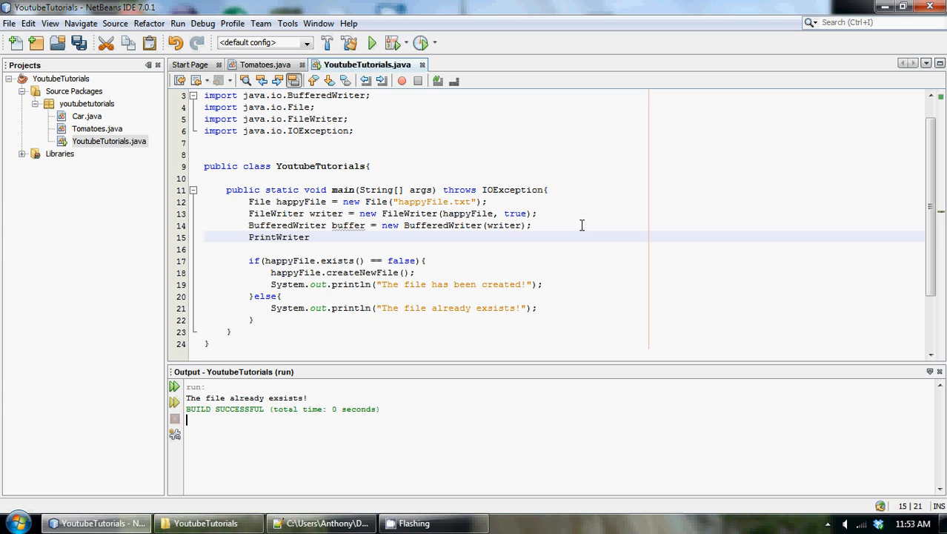
text(writer)
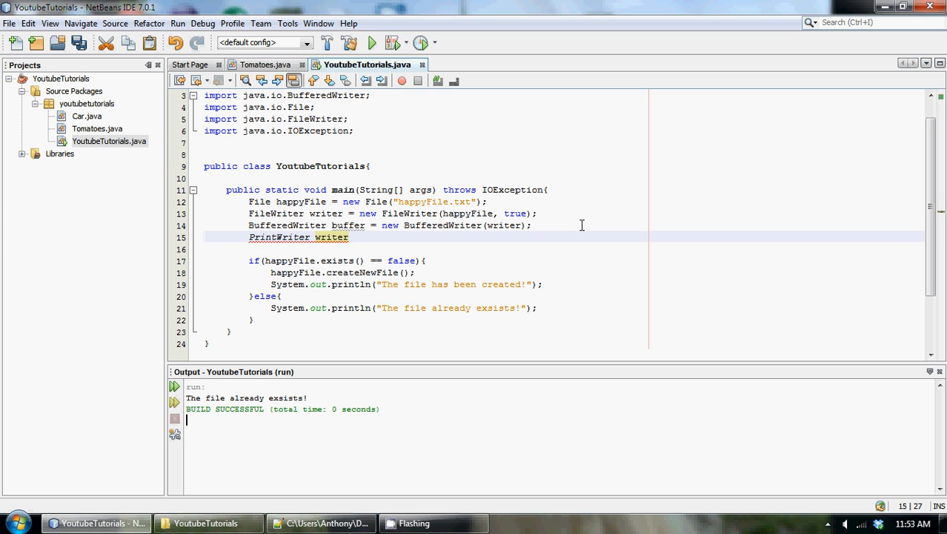
text(= new)
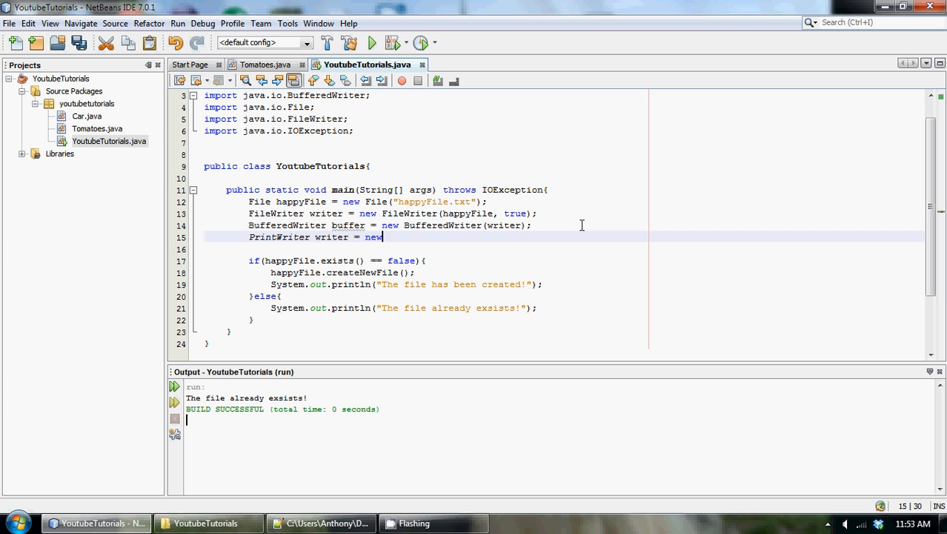
text(Print)
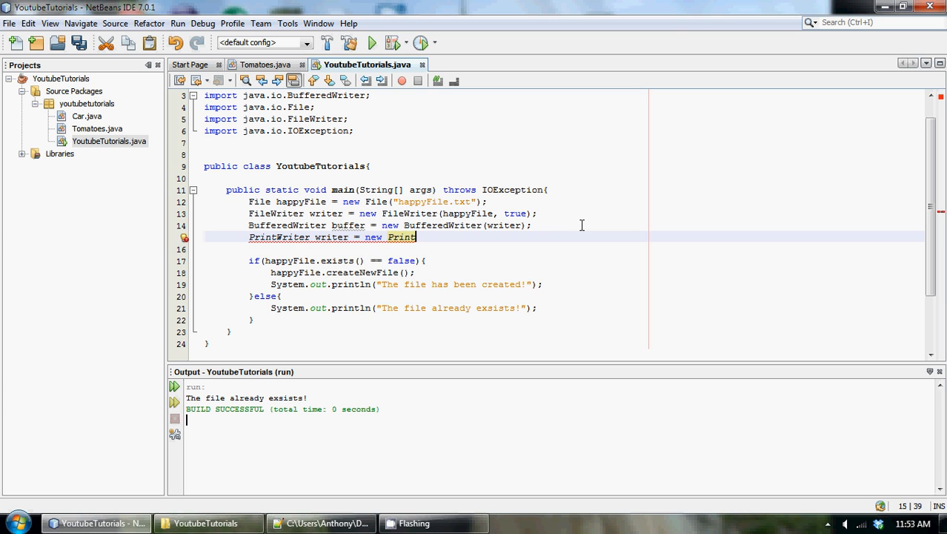
text(Writer())
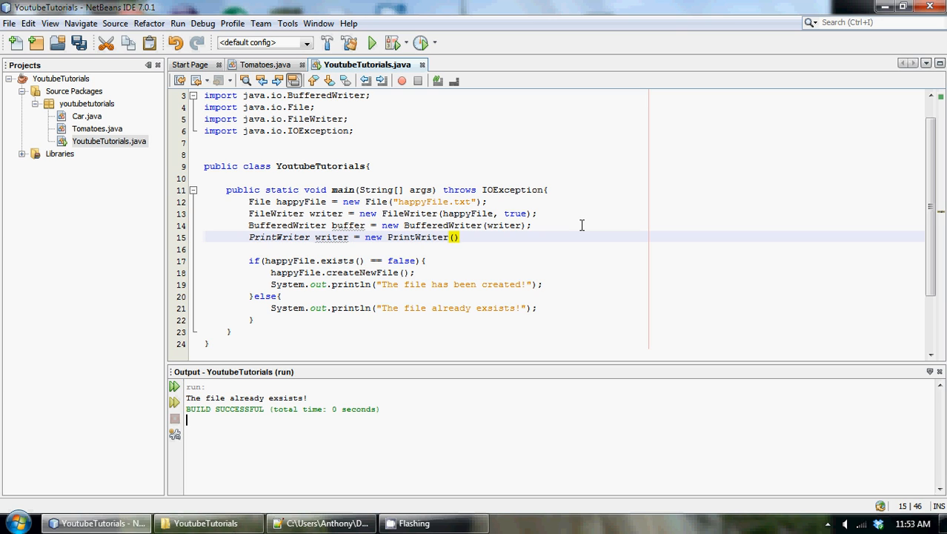
mouse_move(348, 225)
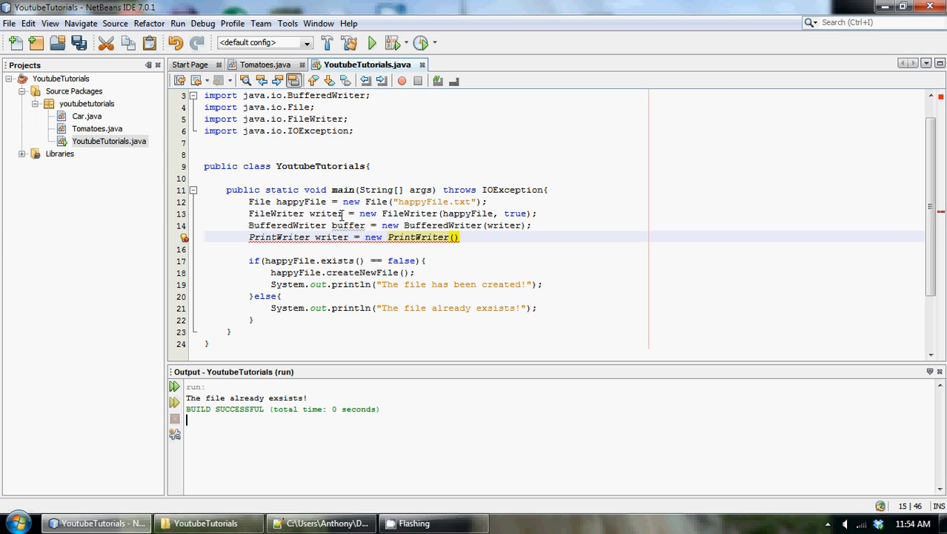
mouse_move(462, 248)
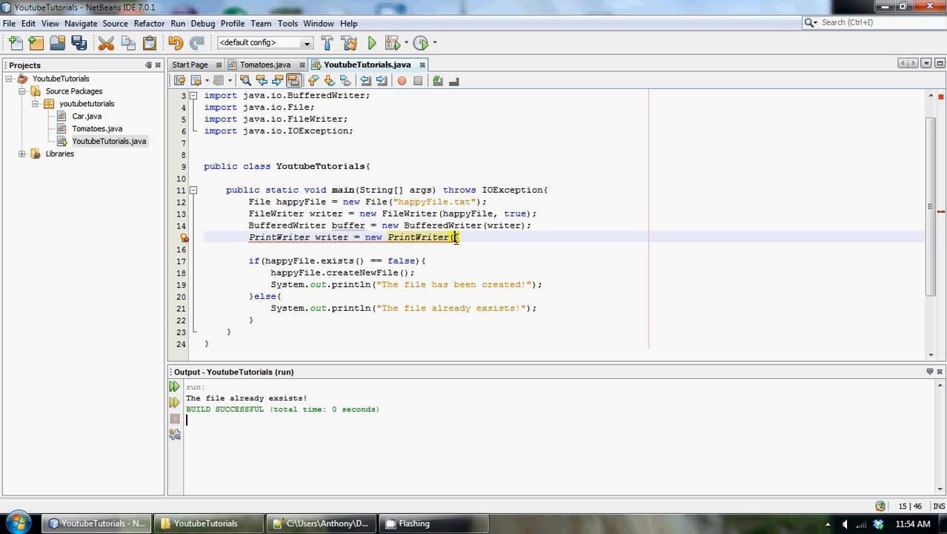
text(buf)
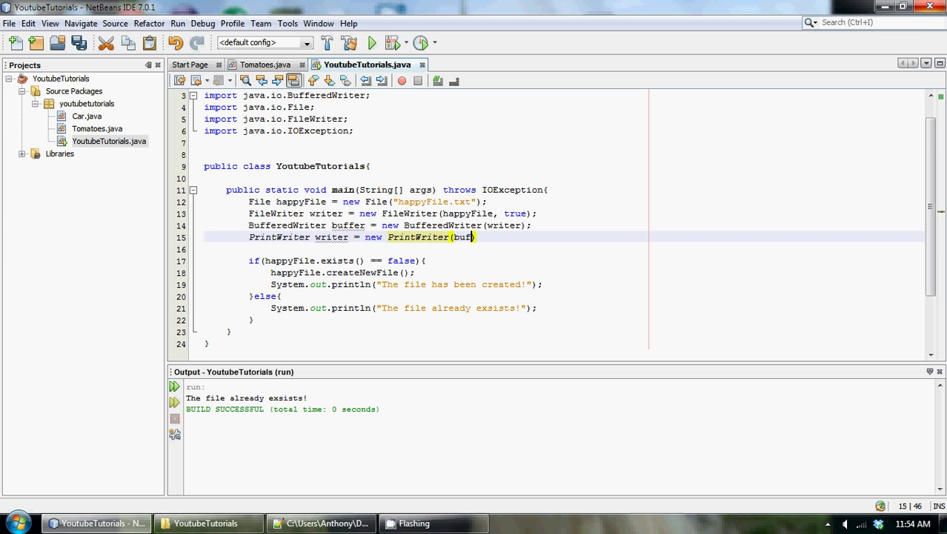
text(fer);)
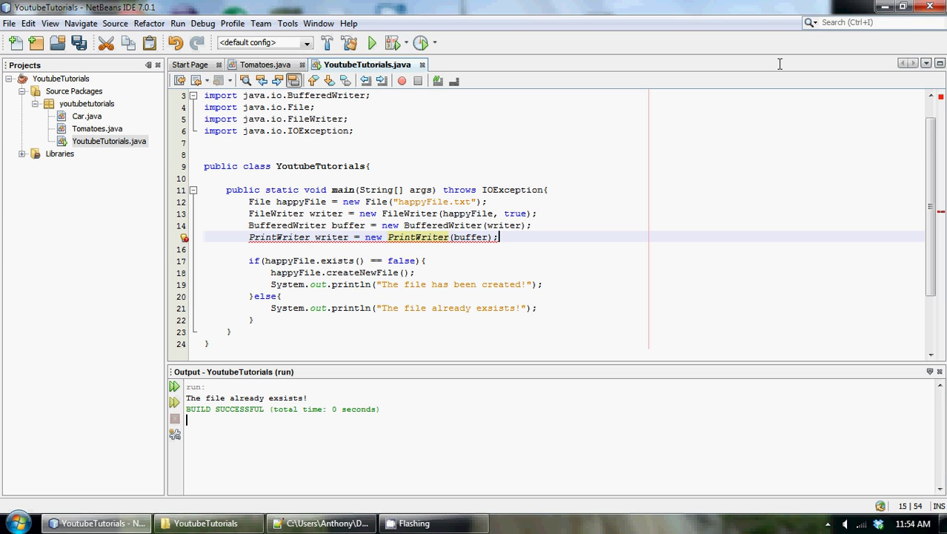
click(184, 237)
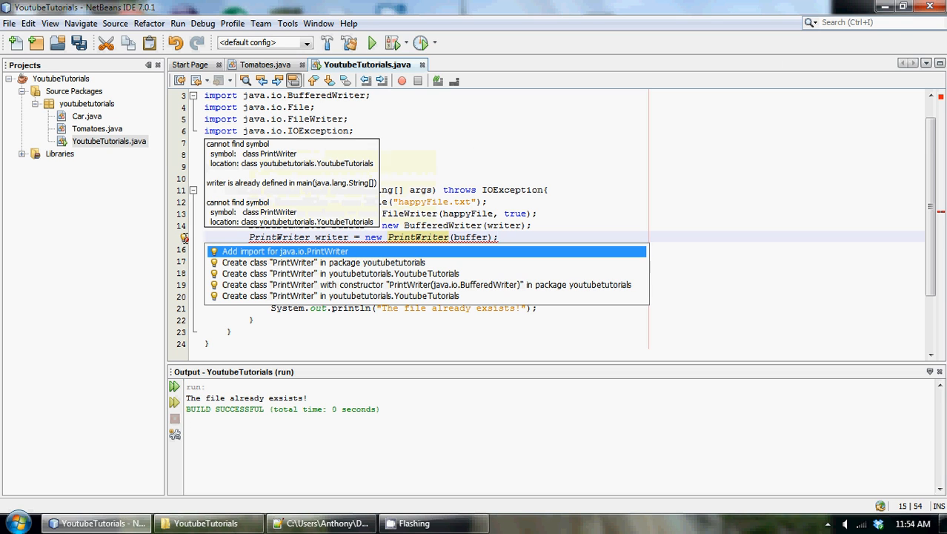
Step: Add the java.io.PrintWriter import and rename the writers to fileWriter and printWriter
click(285, 250)
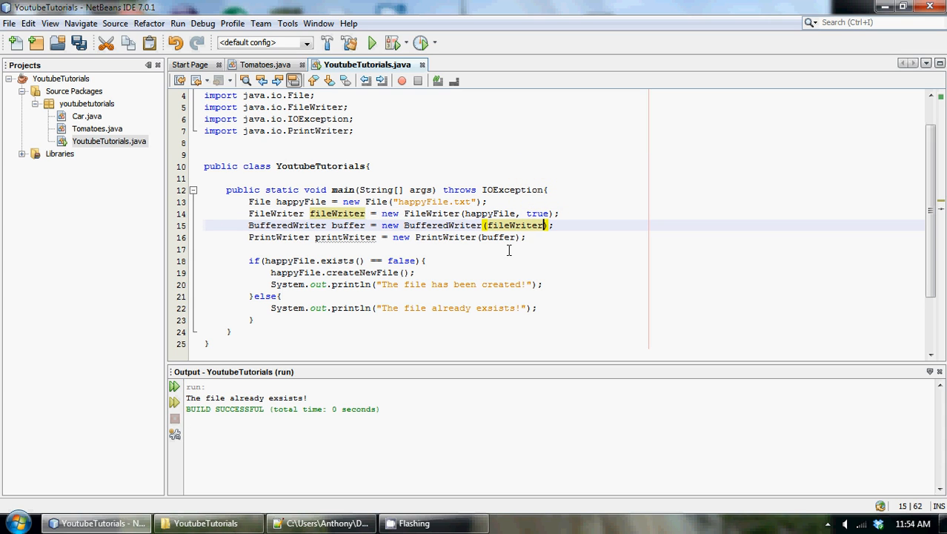
mouse_move(266, 214)
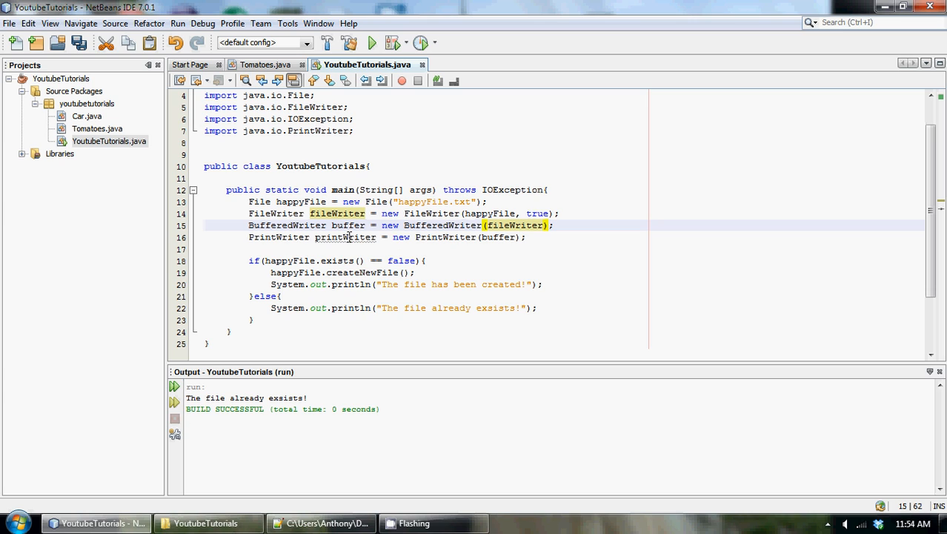
click(345, 237)
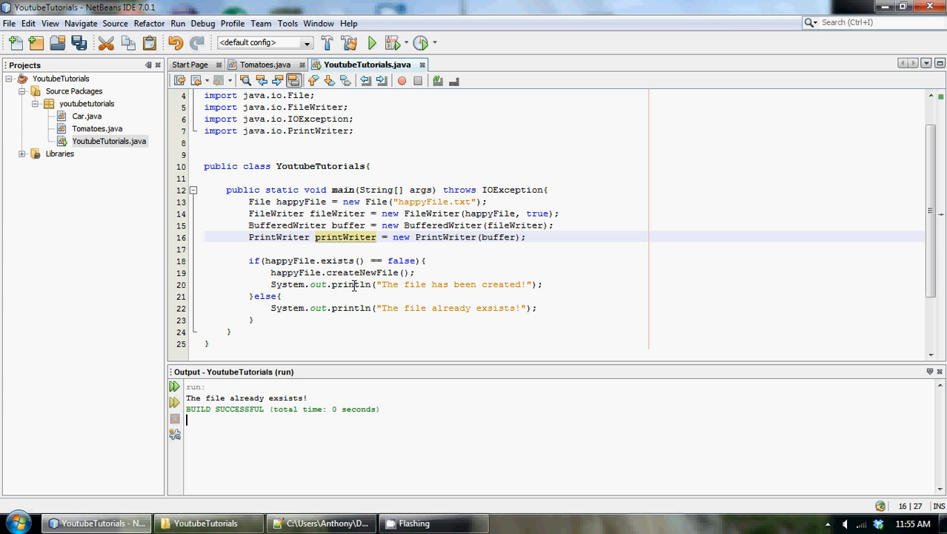
mouse_move(391, 329)
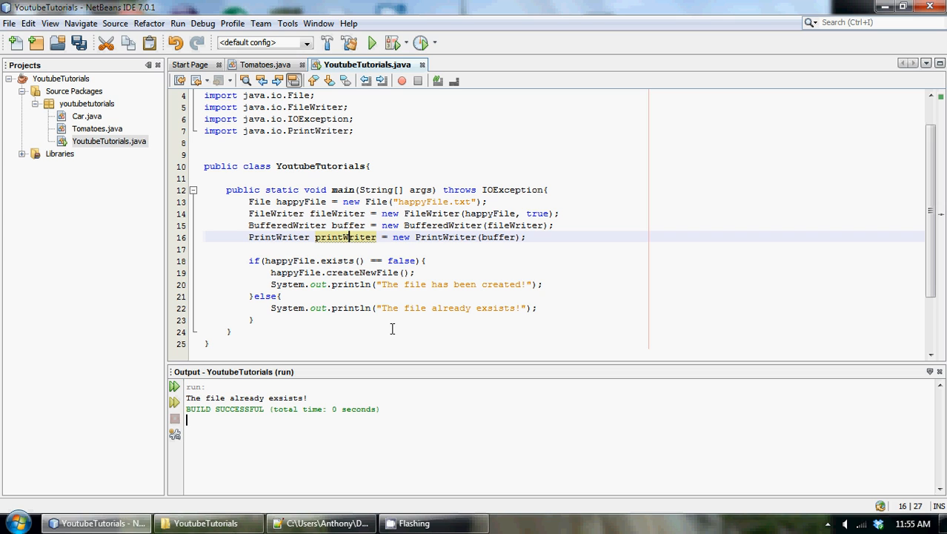
click(320, 522)
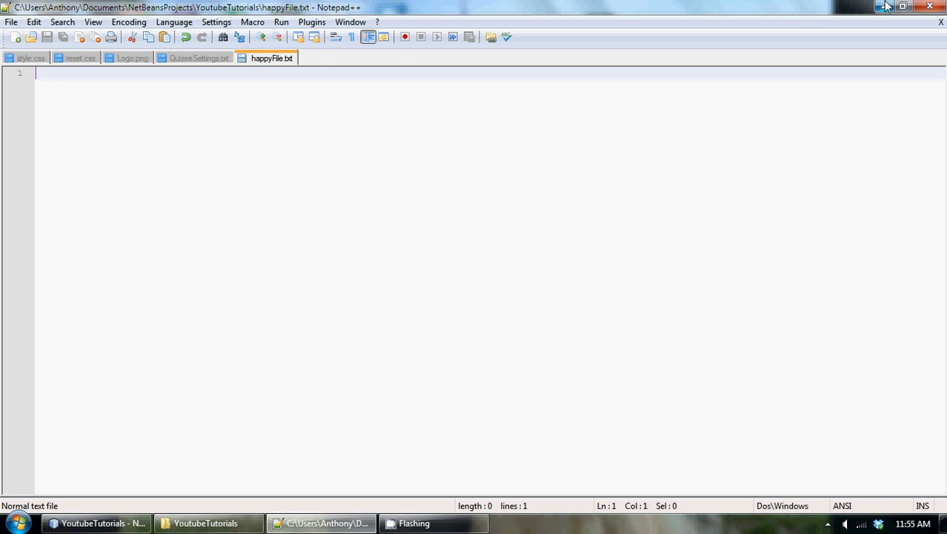
click(97, 522)
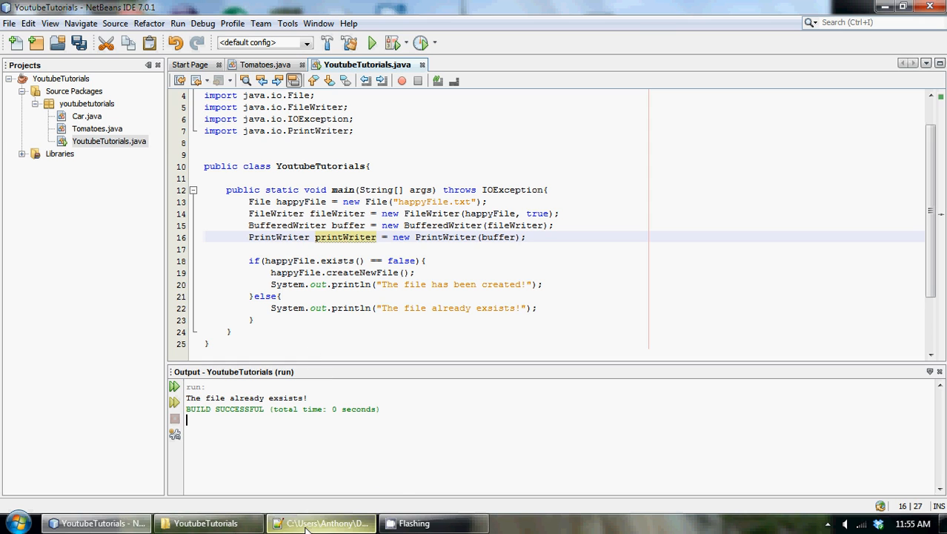
Step: Add a print("Hello World") call on the PrintWriter after the if-else block
click(311, 320)
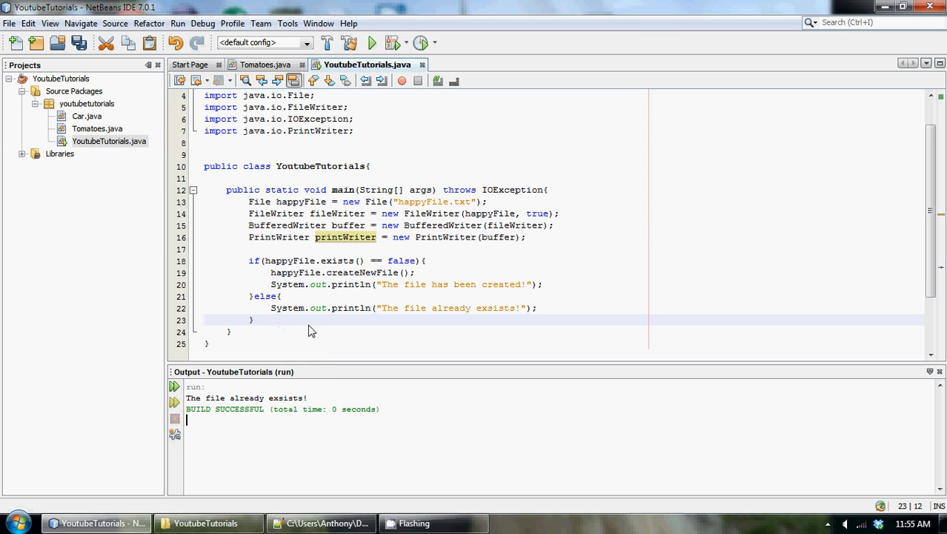
key(enter)
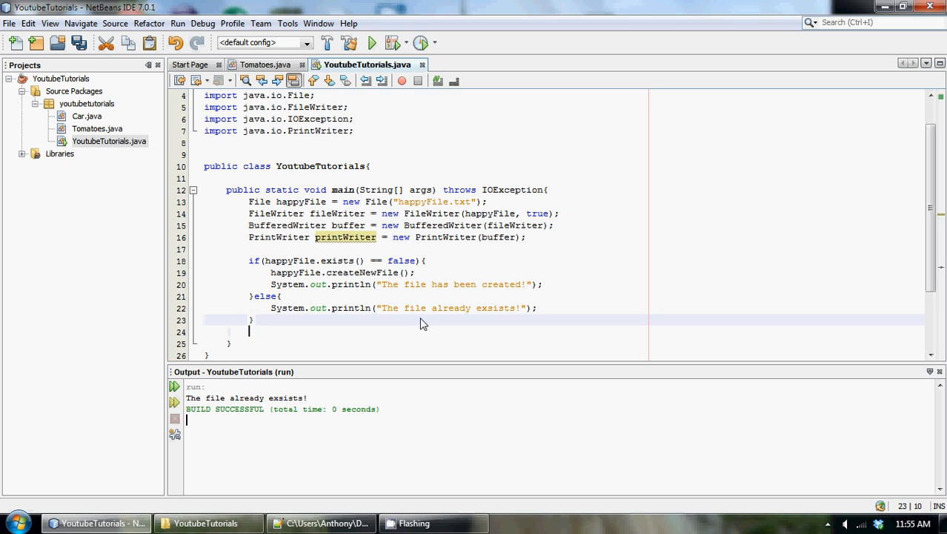
text(stre)
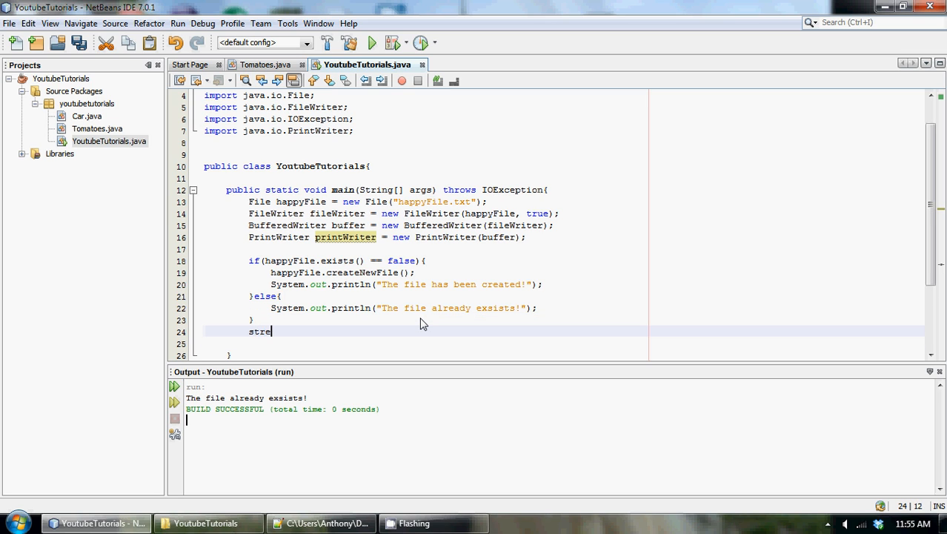
text(am.print)
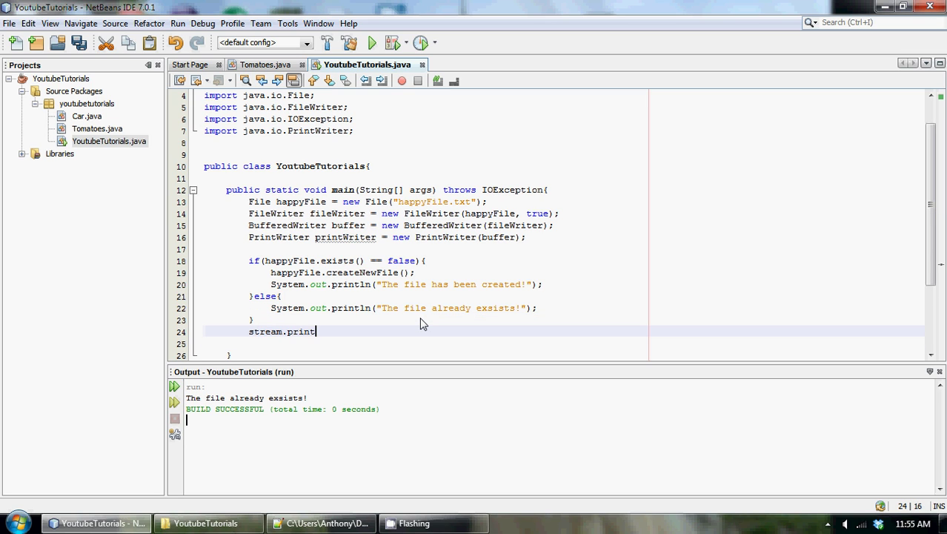
text((""))
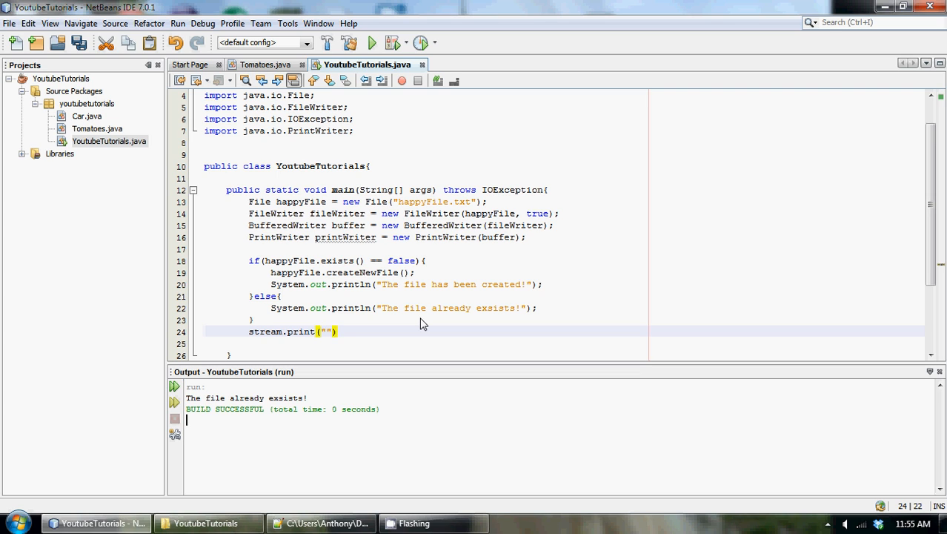
text(Hello Wor)
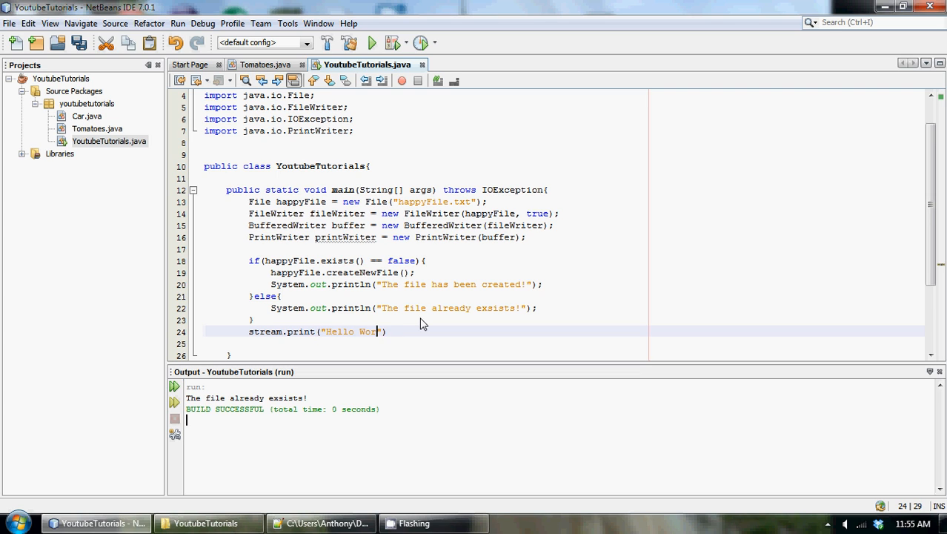
text(ld);)
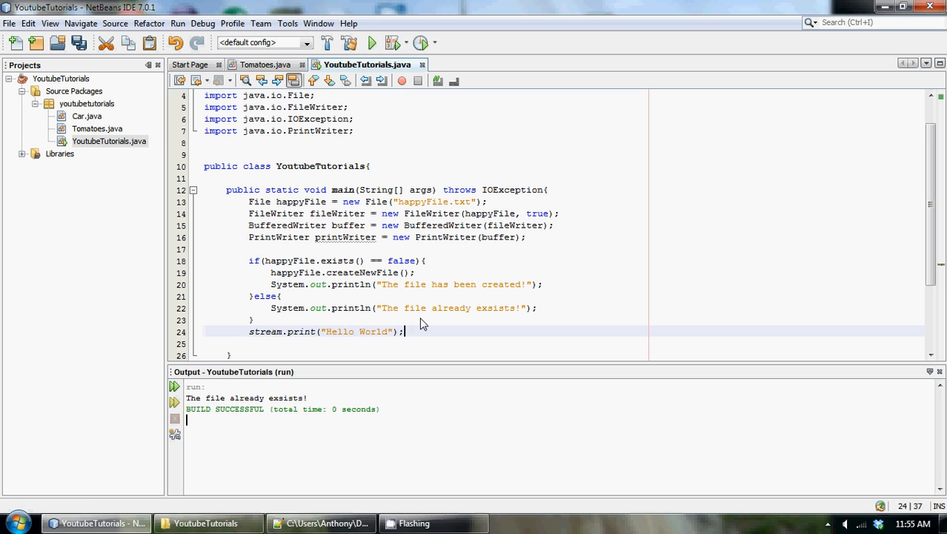
Step: Add a printWriter.close() call on the line after the print statement
click(177, 24)
text(printWriter)
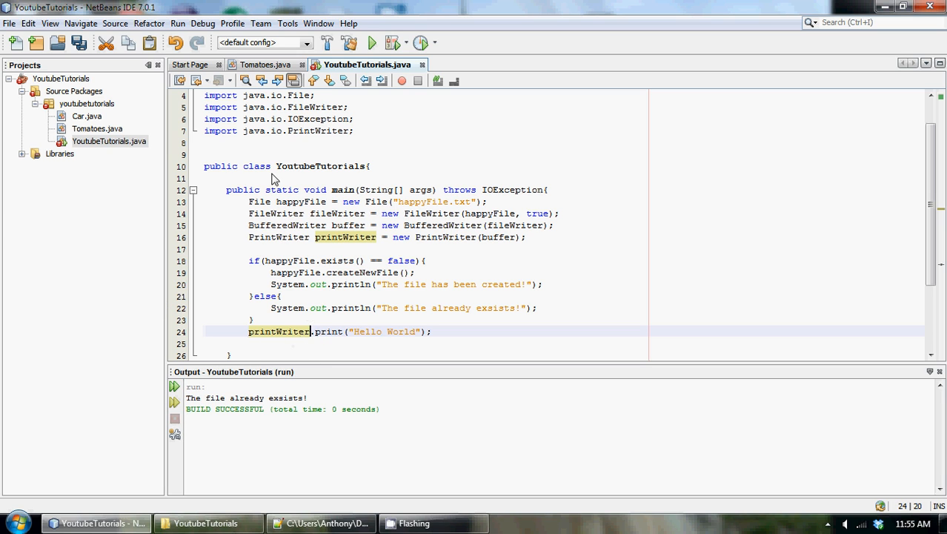
click(178, 23)
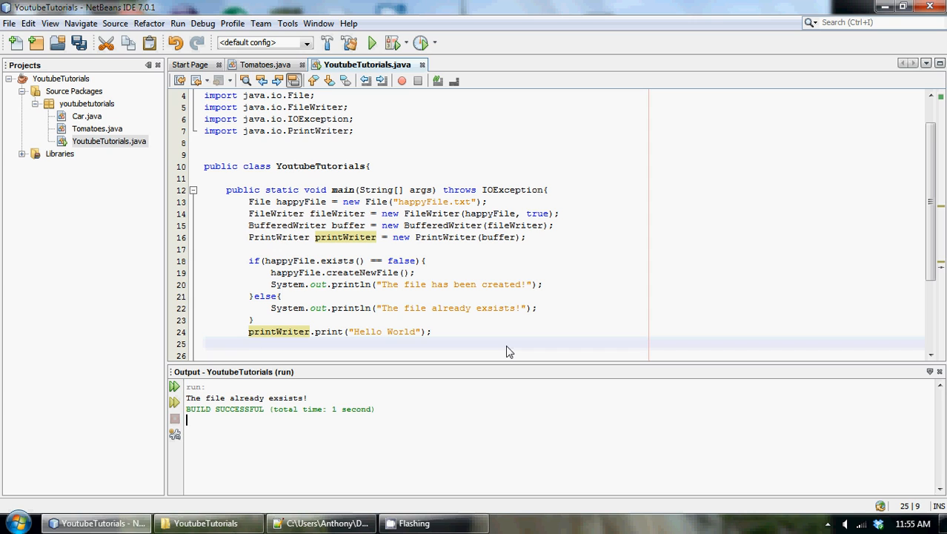
text(print)
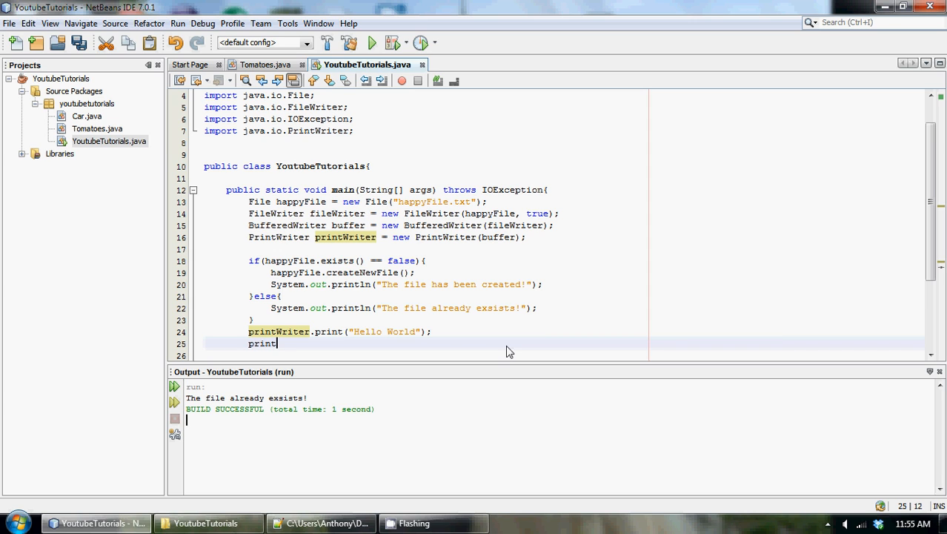
text(.close();)
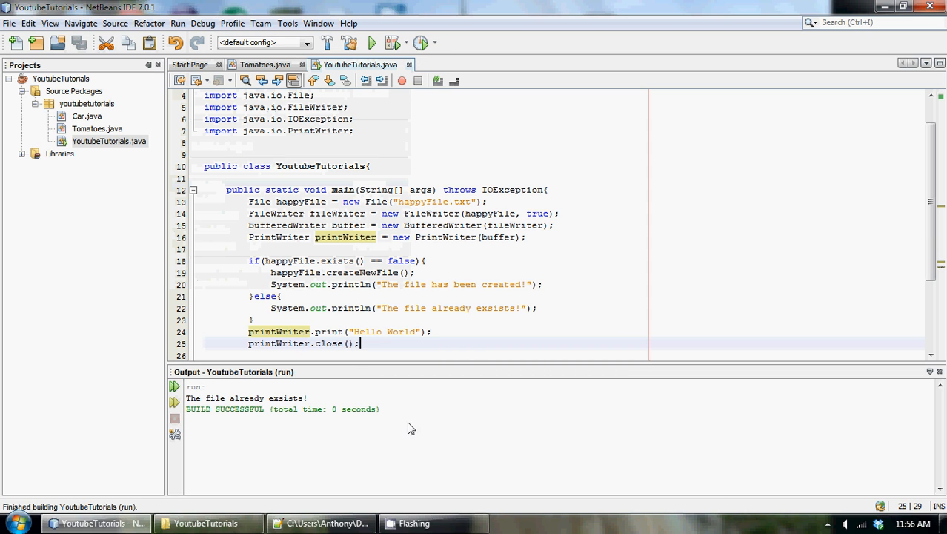
Step: Check happyFile.txt in Notepad++, then rerun the Java file to append another Hello World
click(320, 522)
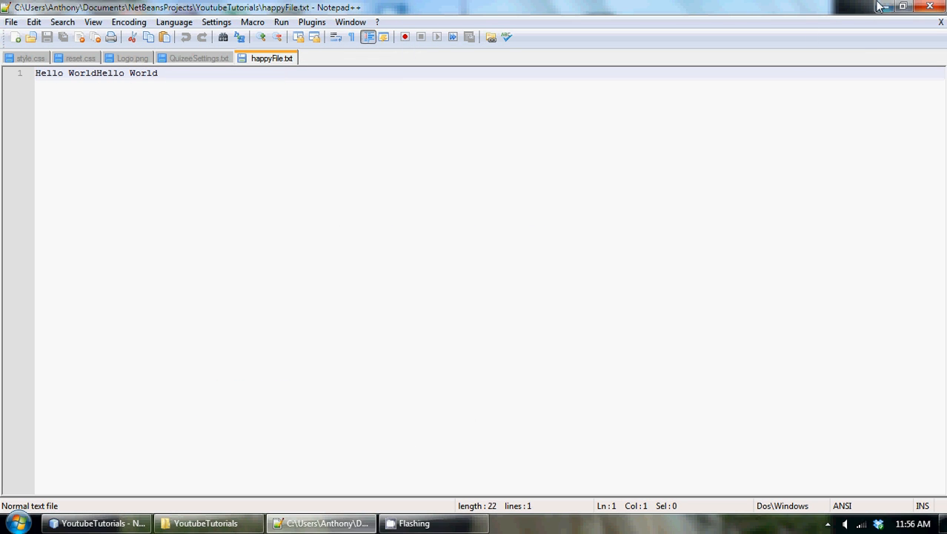
click(93, 522)
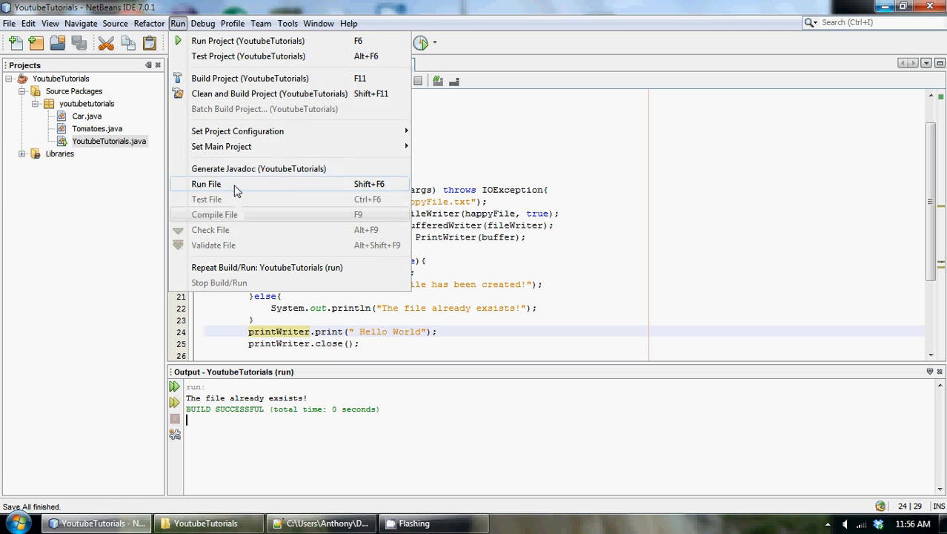
click(206, 184)
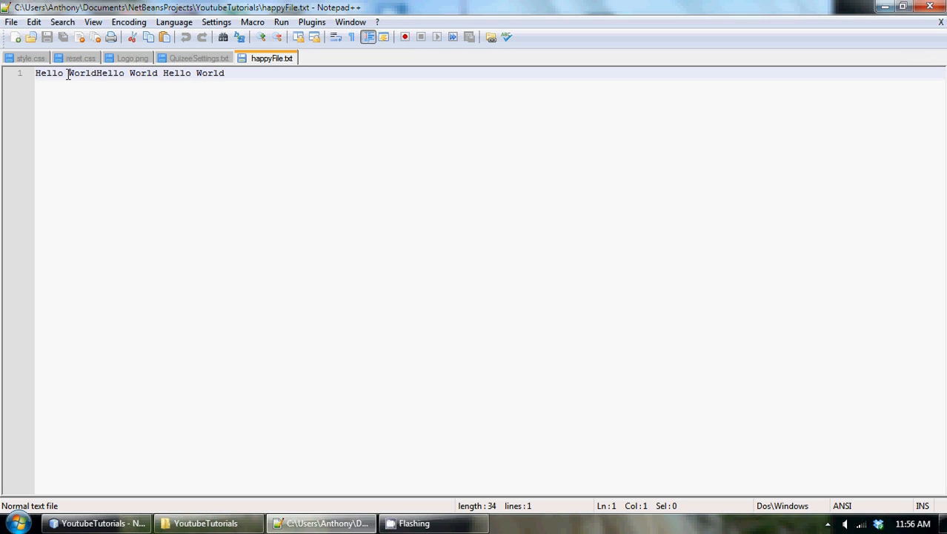
mouse_move(181, 73)
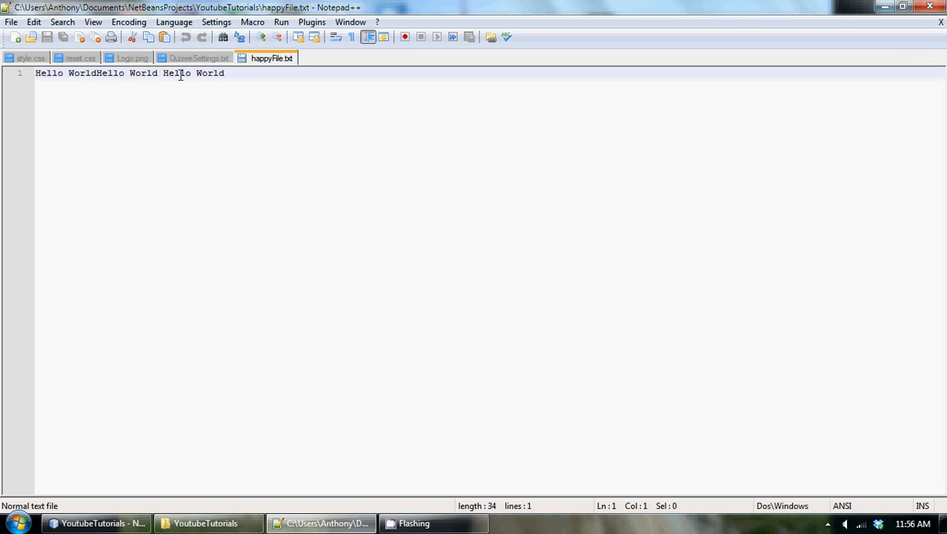
mouse_move(276, 72)
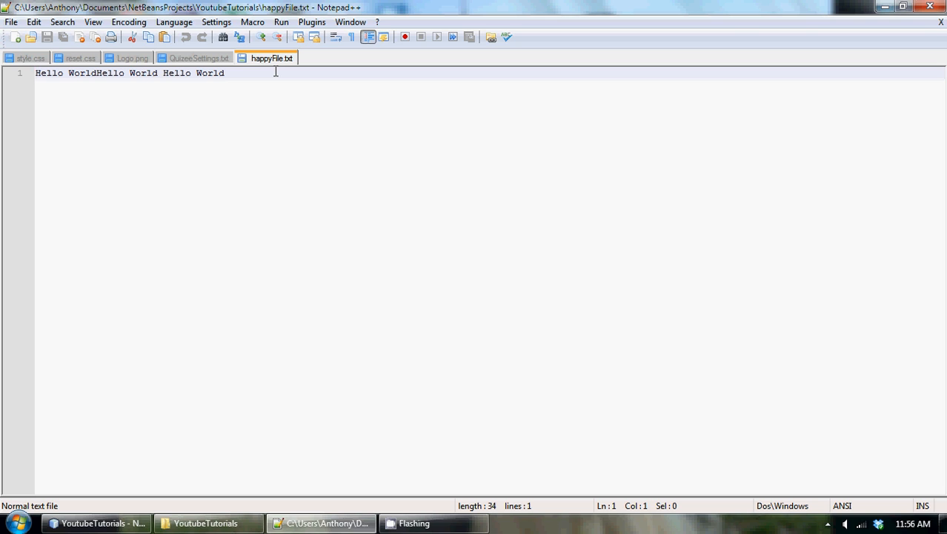
mouse_move(790, 6)
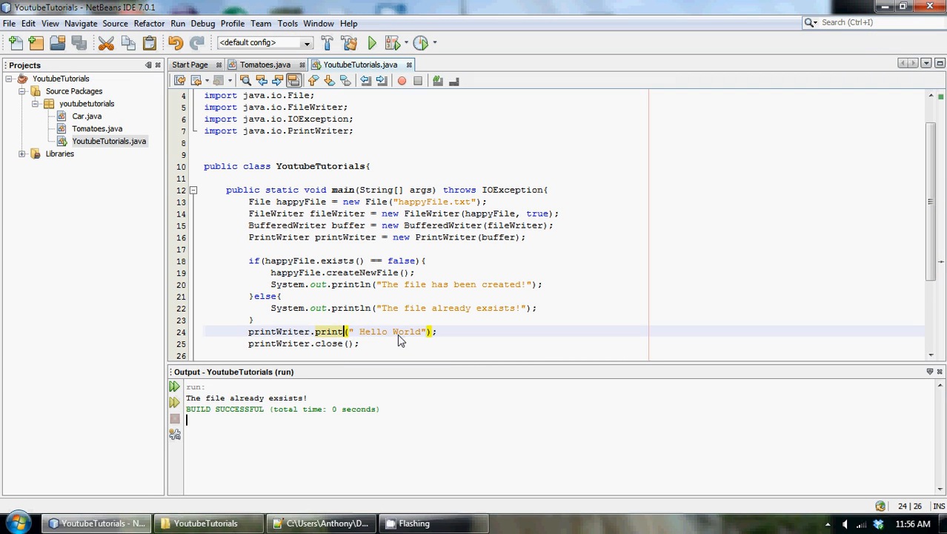
Step: Change printWriter.print to printWriter.println so Hello World is written as a full line
text(ln)
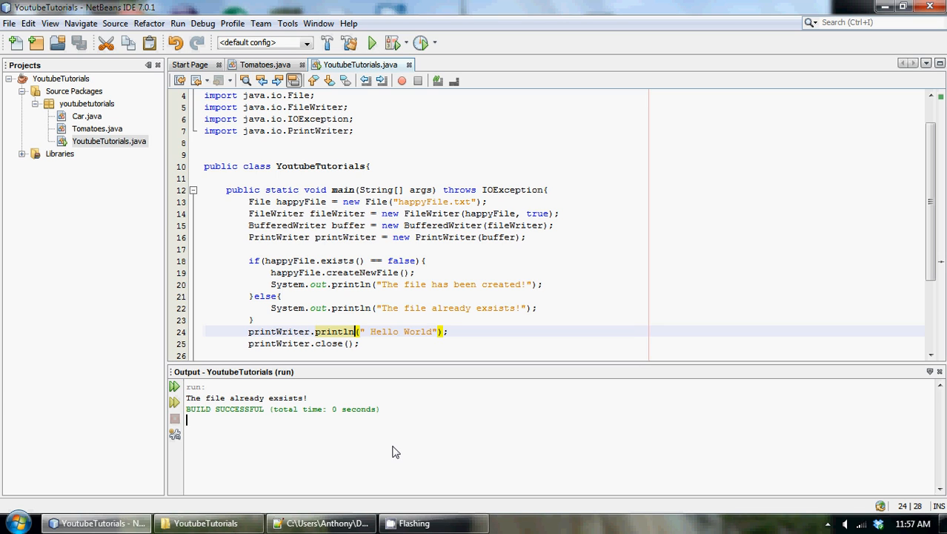
mouse_move(653, 338)
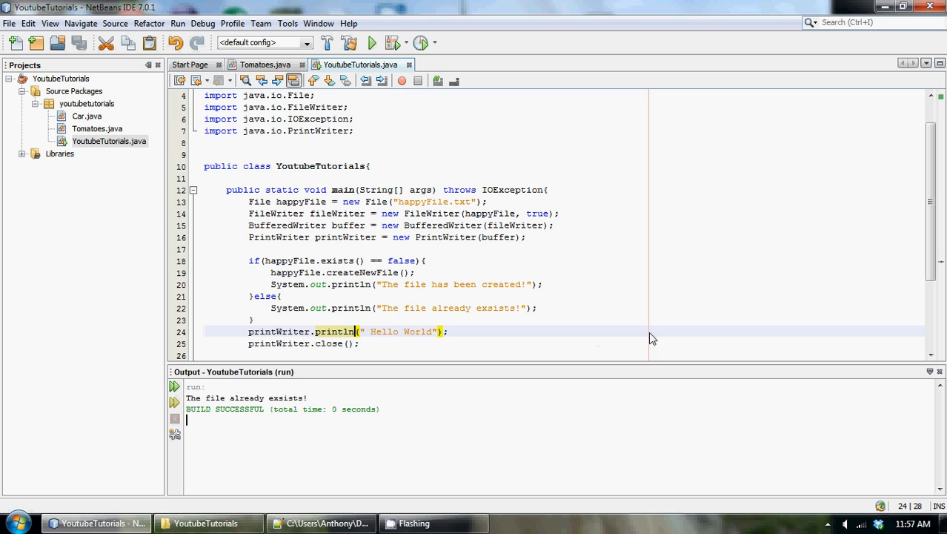
mouse_move(249, 211)
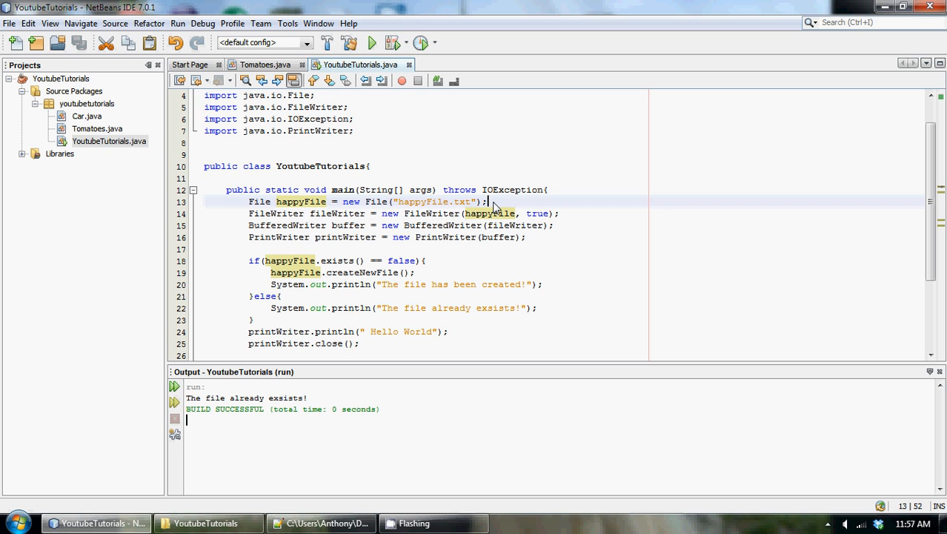
mouse_move(433, 234)
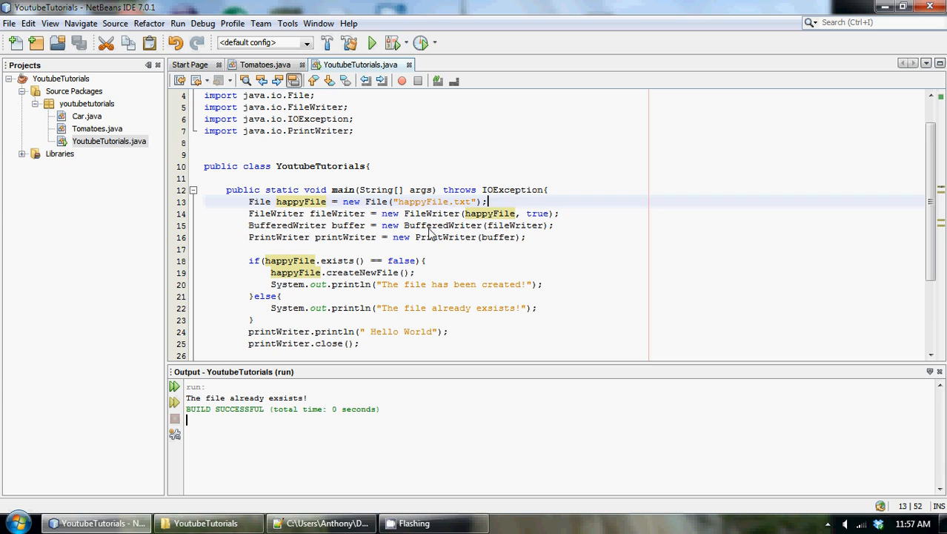
mouse_move(251, 220)
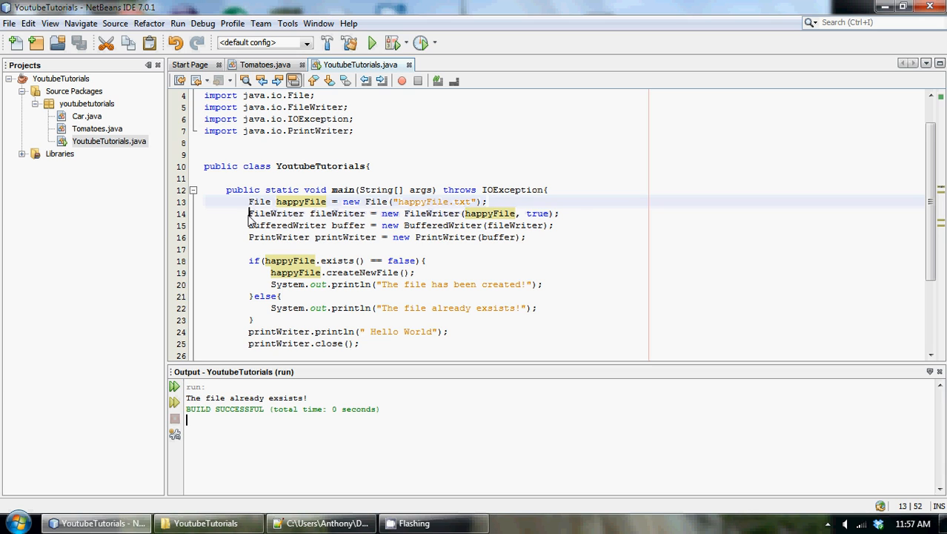
click(276, 214)
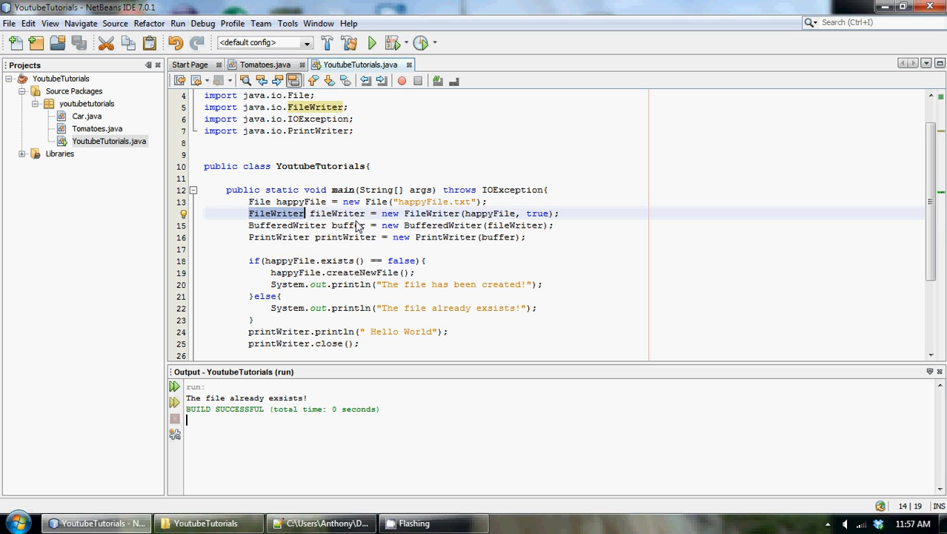
mouse_move(302, 206)
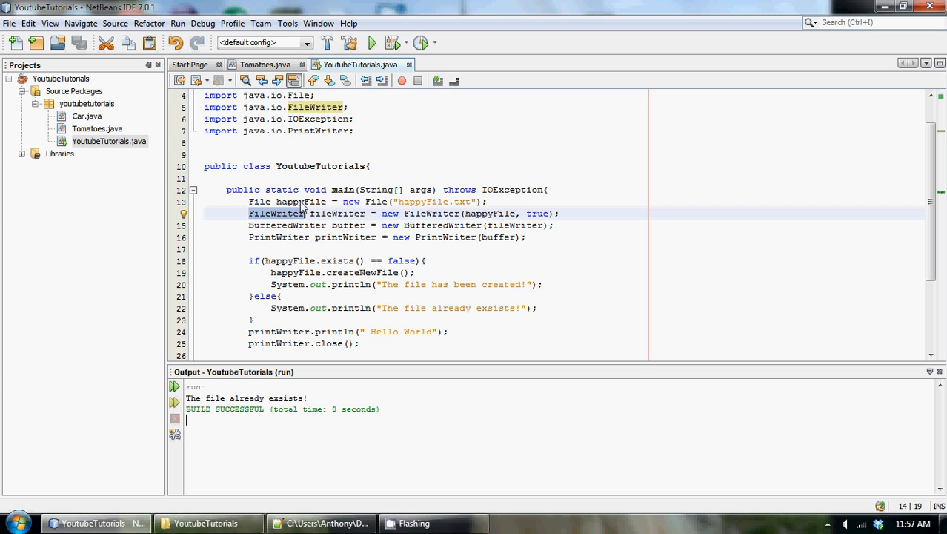
mouse_move(495, 226)
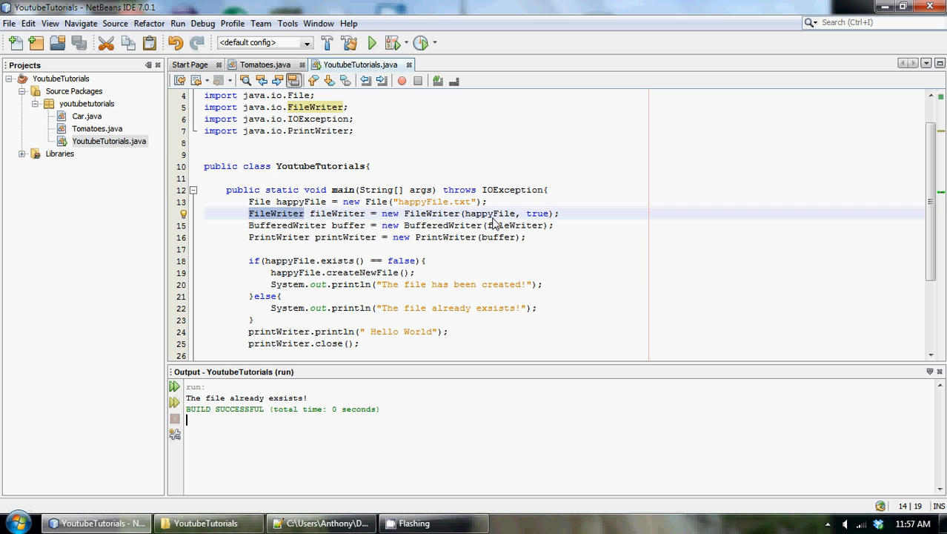
double_click(535, 213)
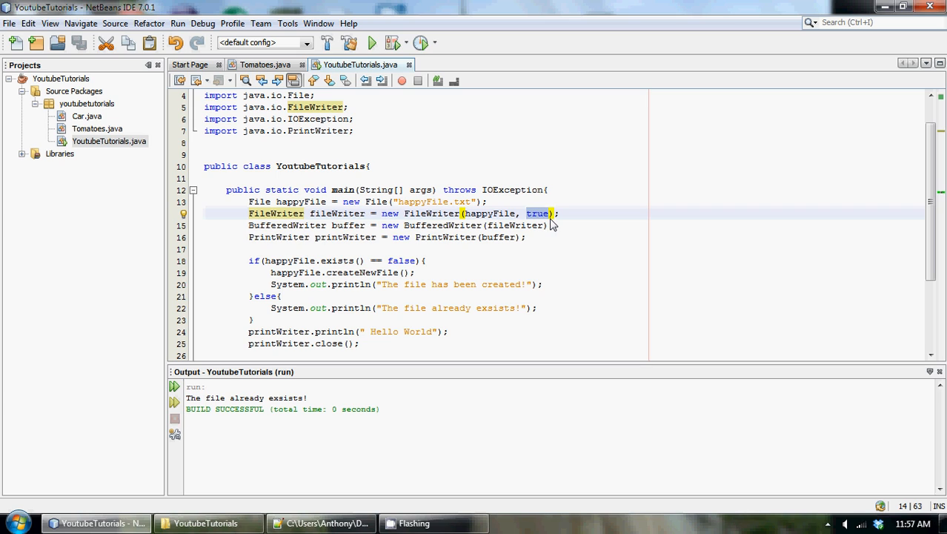
mouse_move(304, 225)
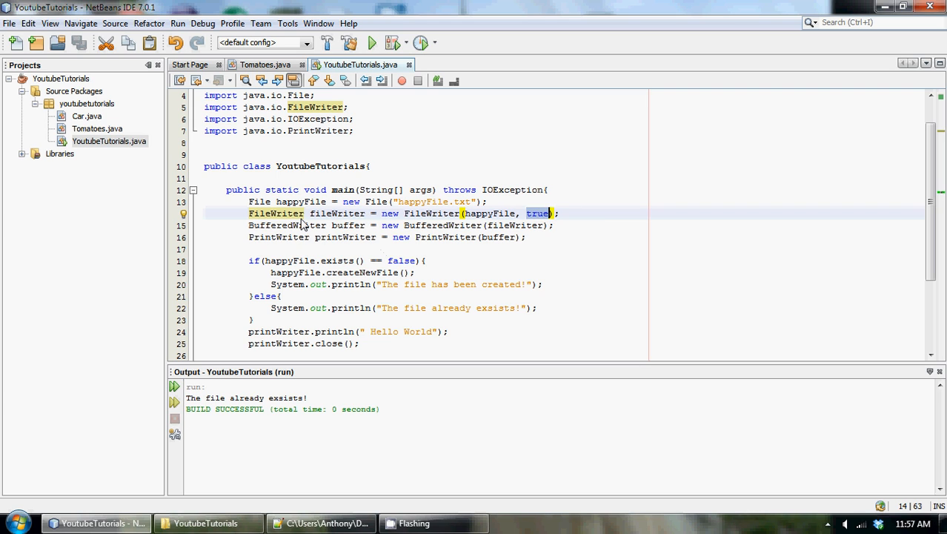
mouse_move(300, 230)
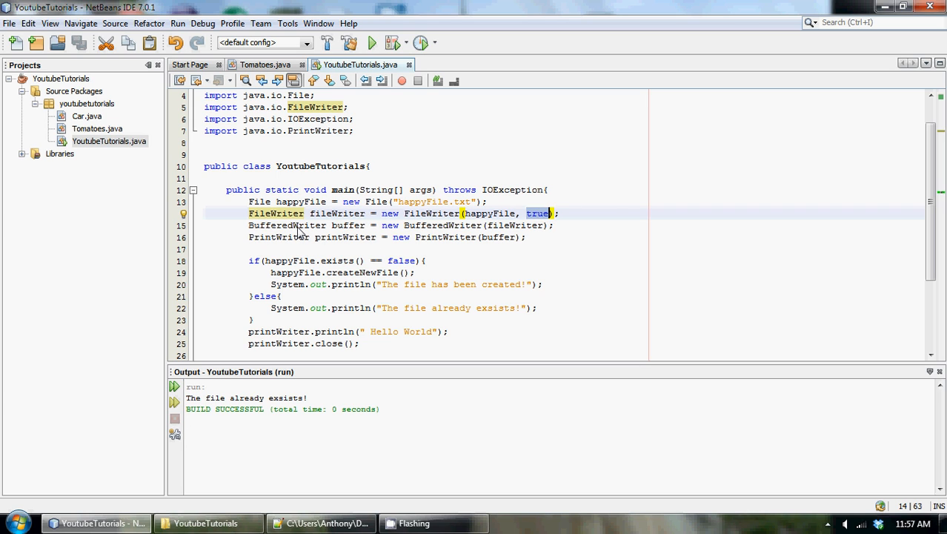
mouse_move(481, 236)
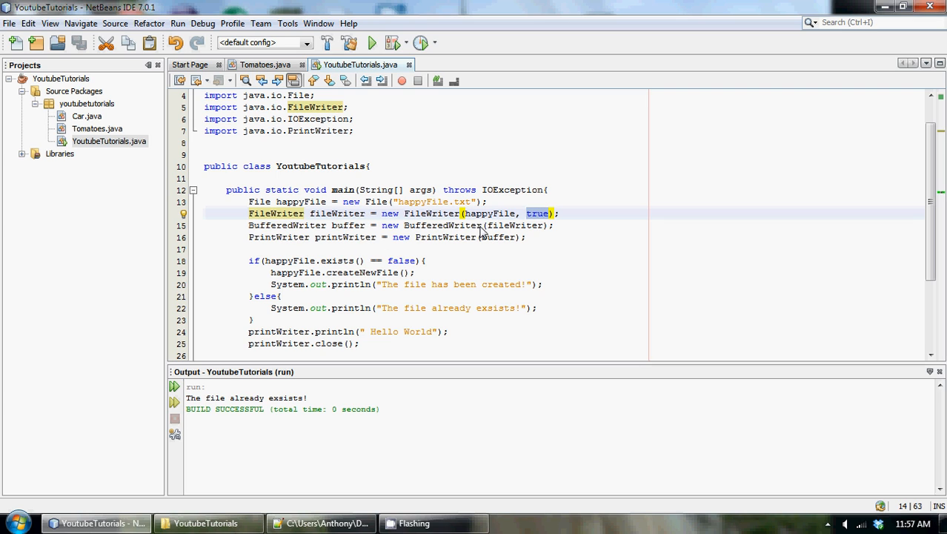
mouse_move(487, 246)
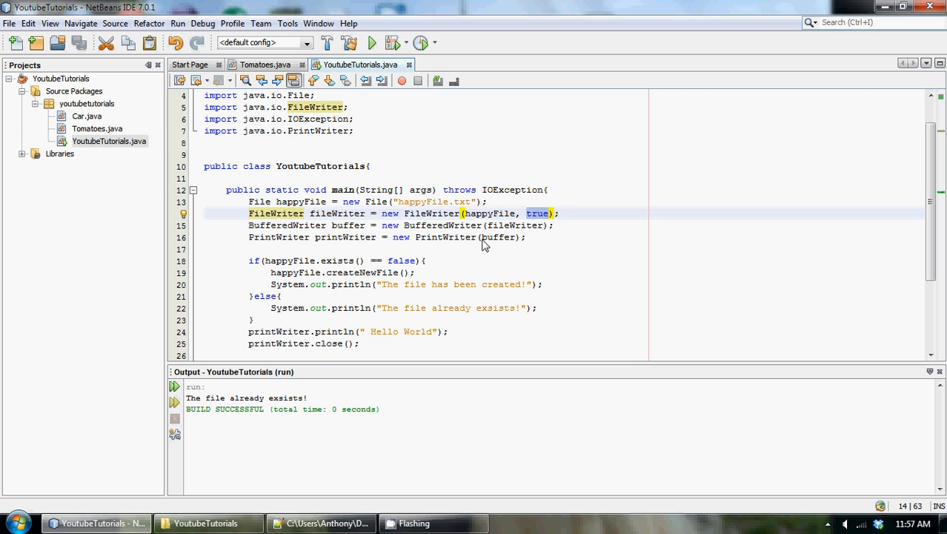
mouse_move(516, 245)
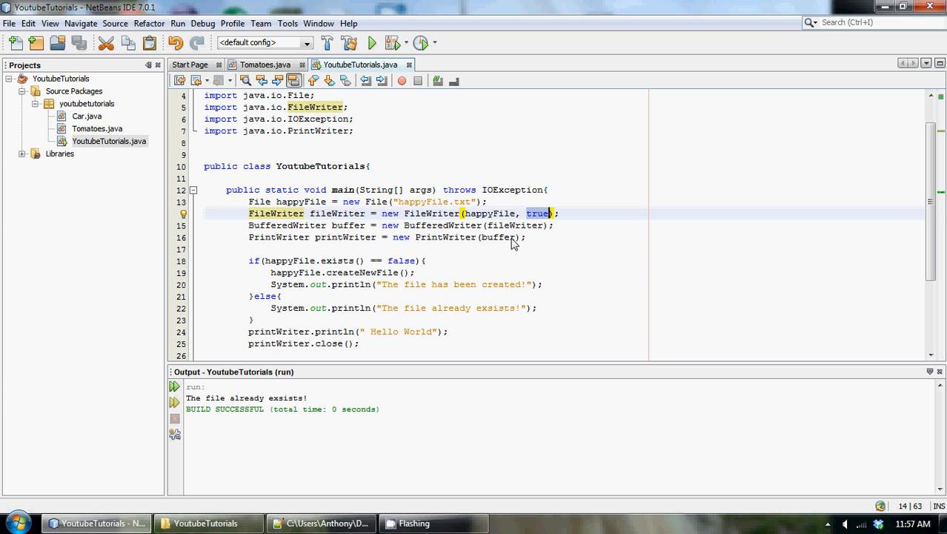